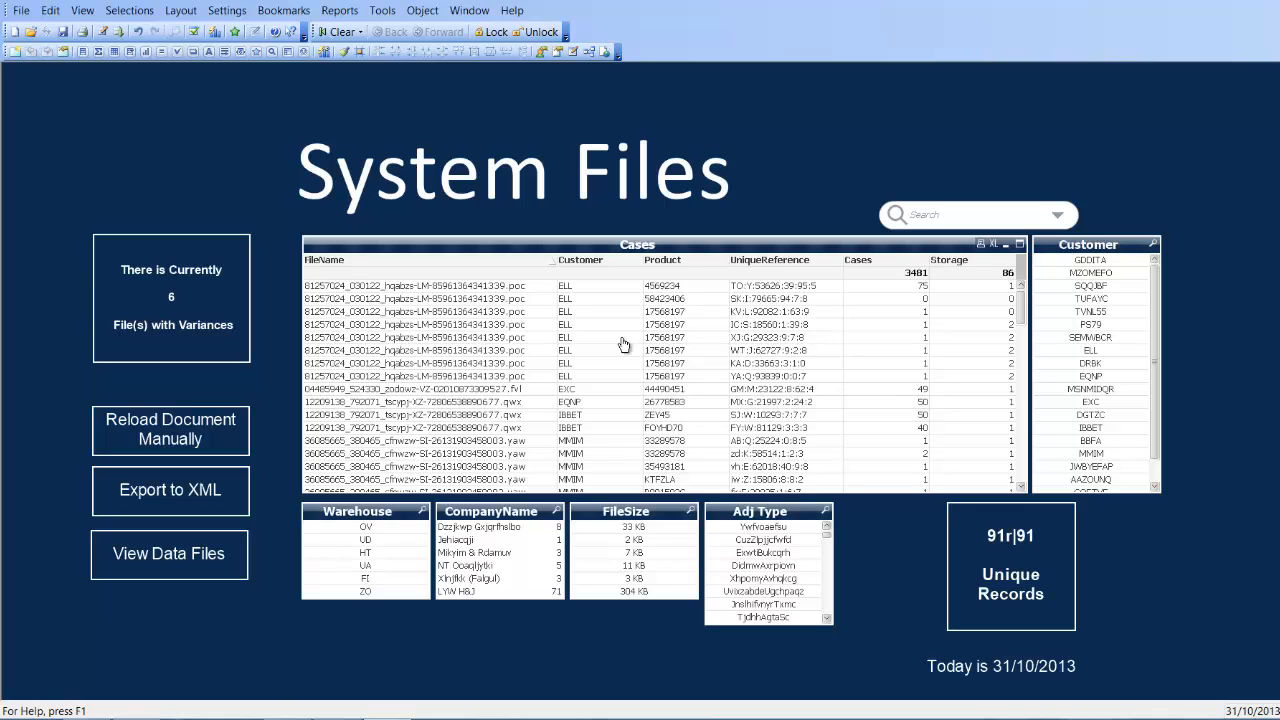
mouse_move(647, 259)
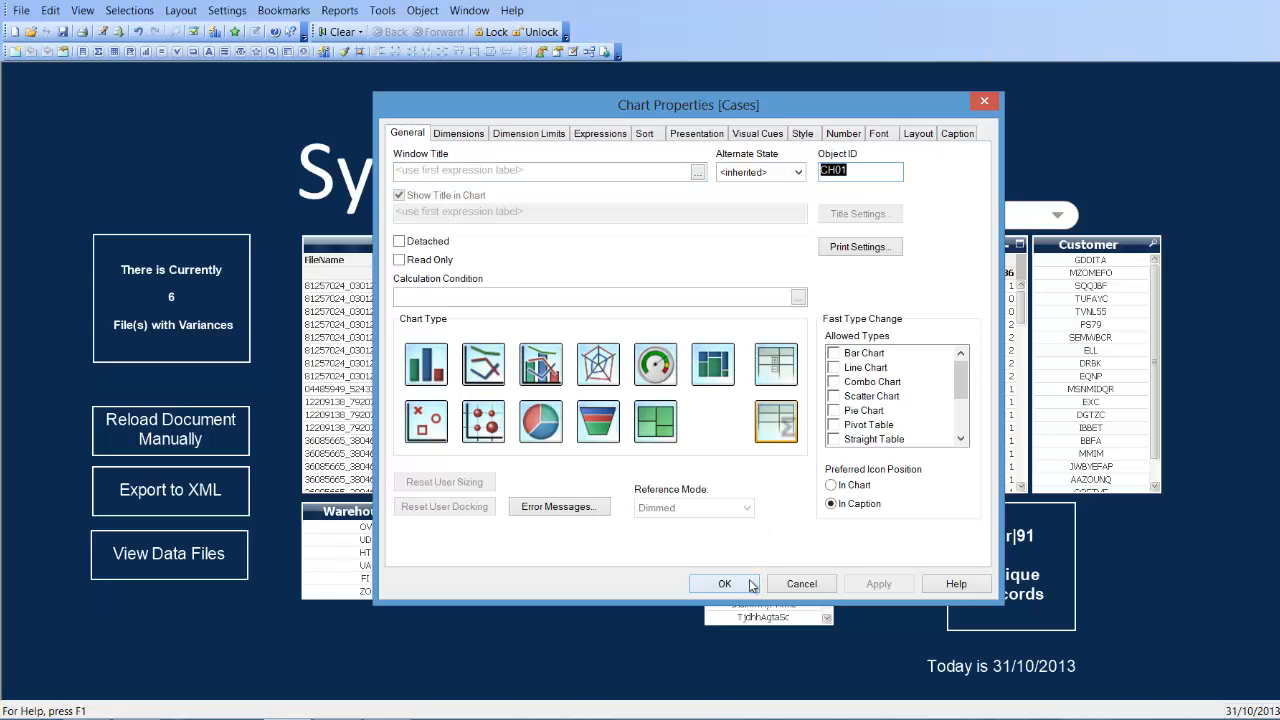
Name the empty second macro subroutine ExportXML and start a new line
click(725, 583)
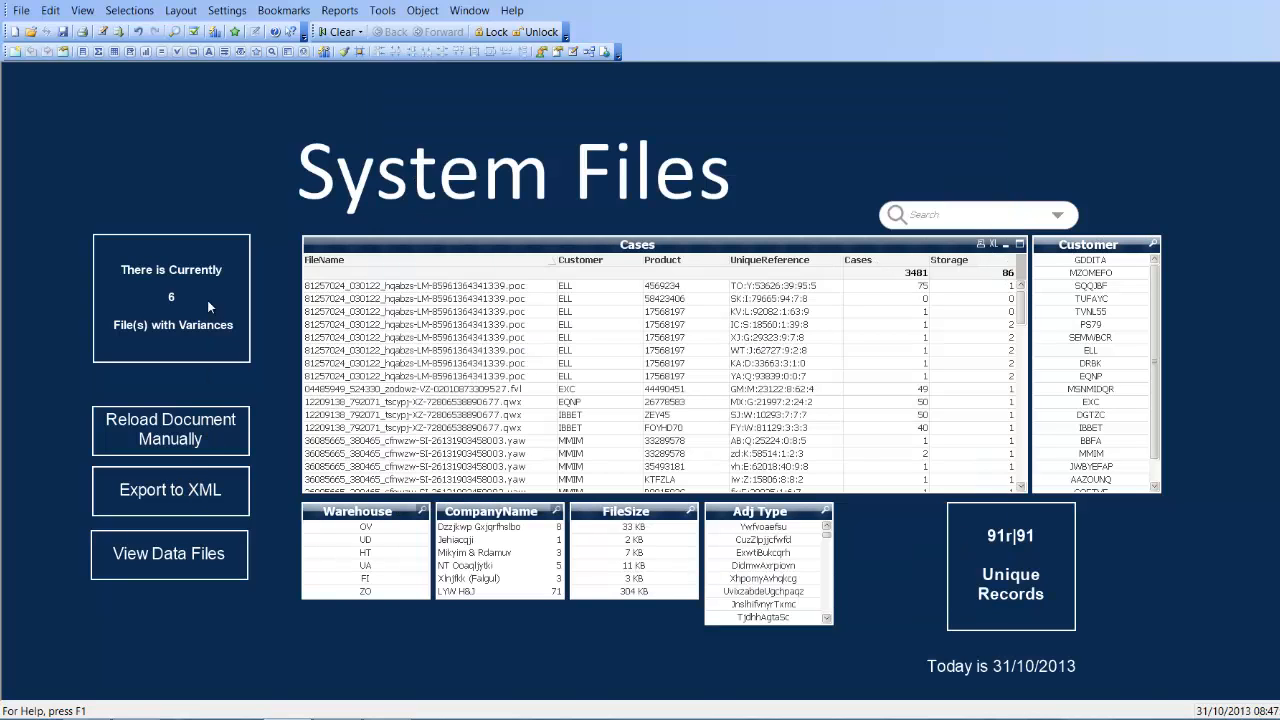
click(424, 10)
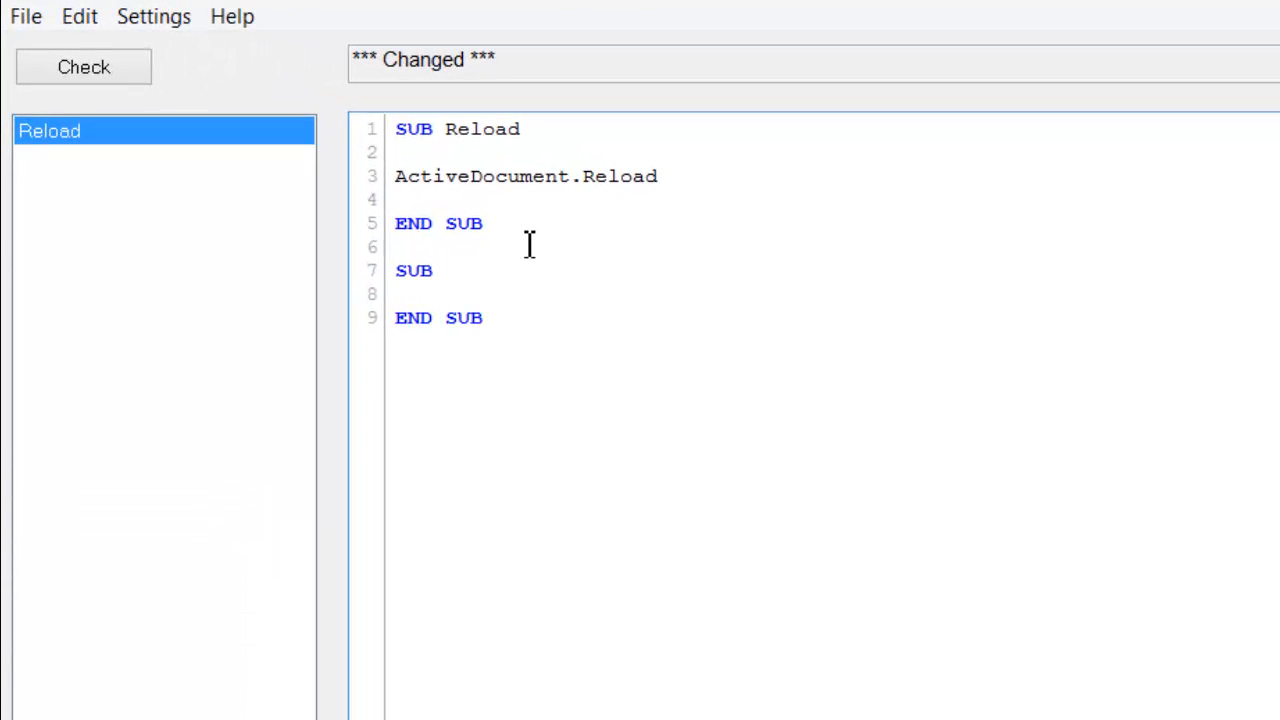
mouse_move(579, 278)
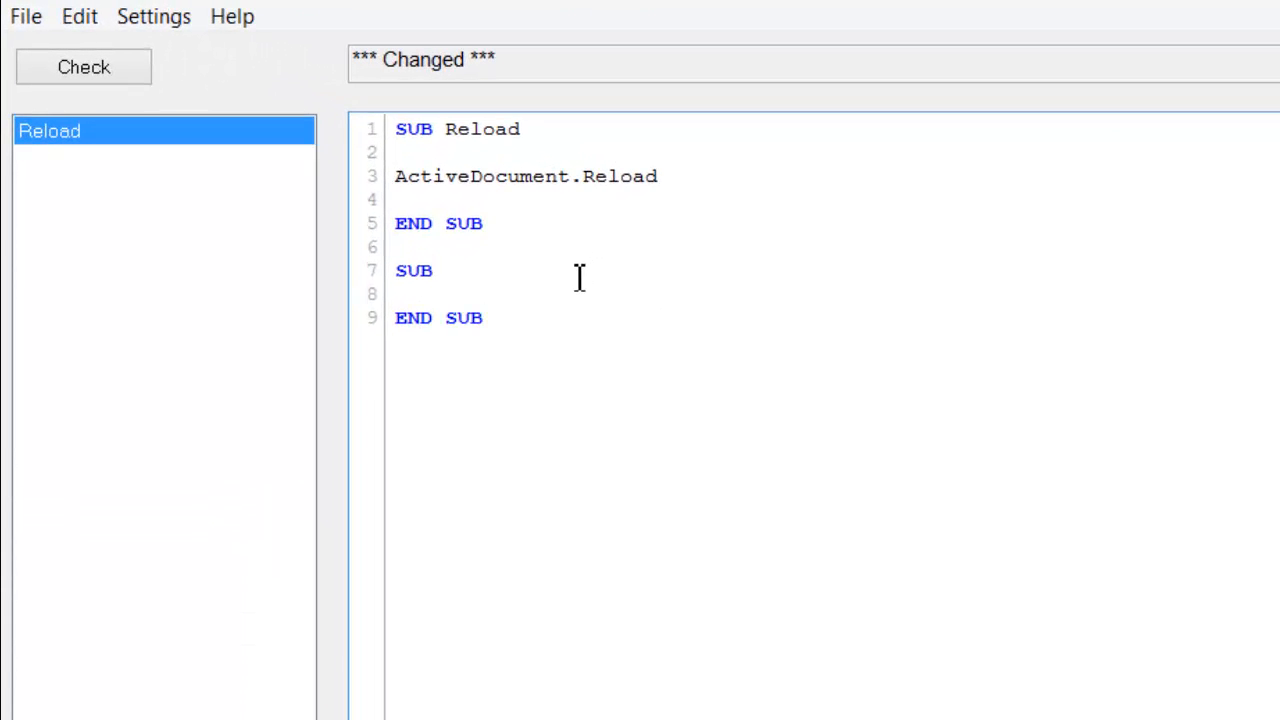
text(Expo)
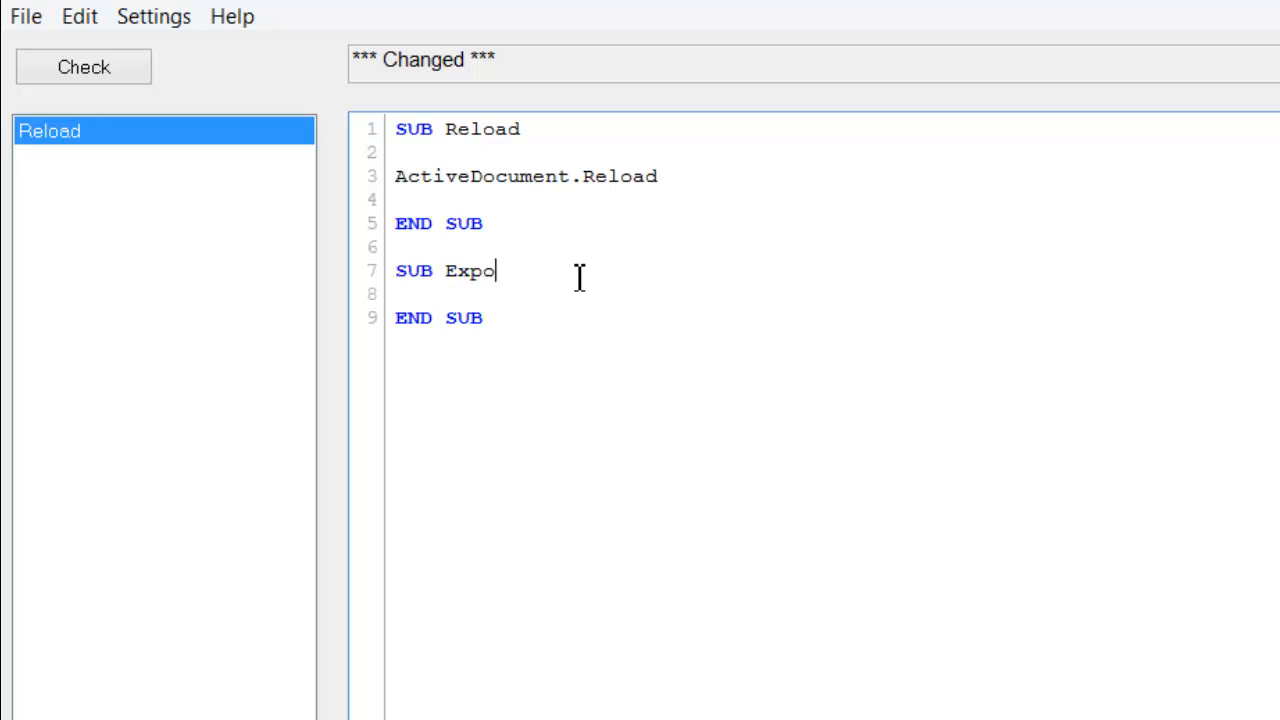
text(rtXML)
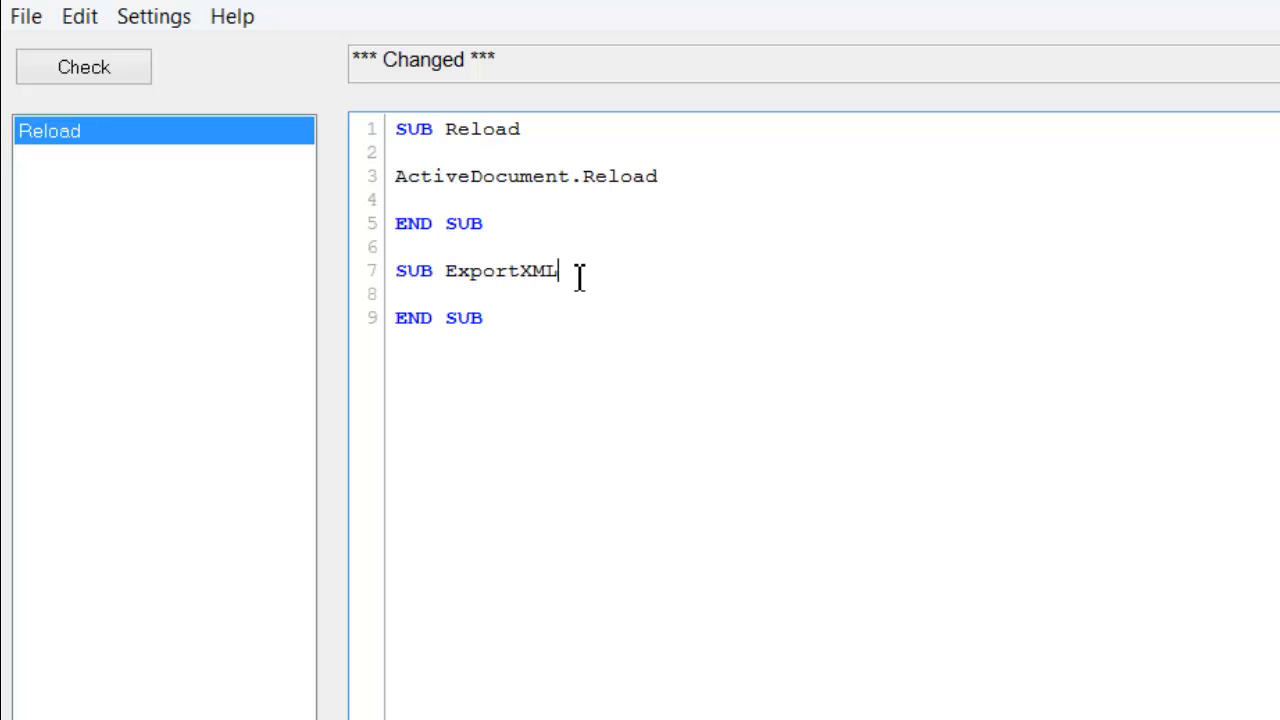
key(Enter)
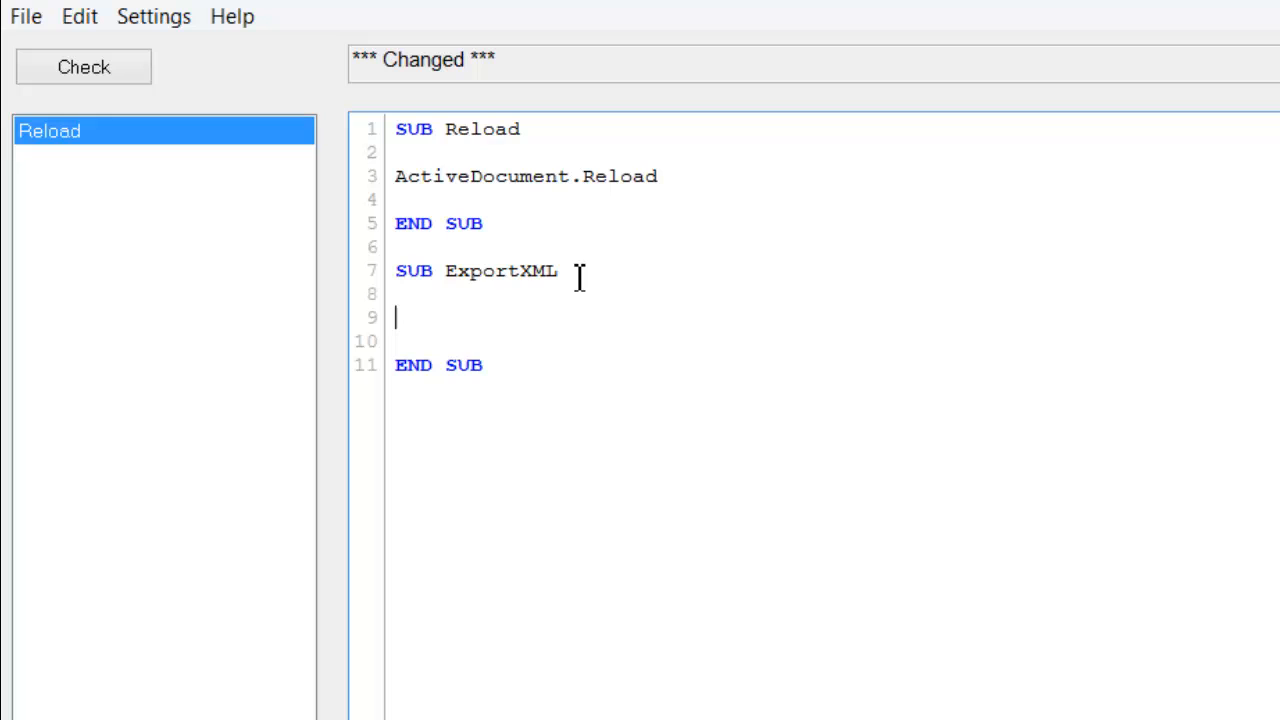
Add SET Table = ActiveDocument.GetSheetObject("") as the routine's first line
text(SET Table =)
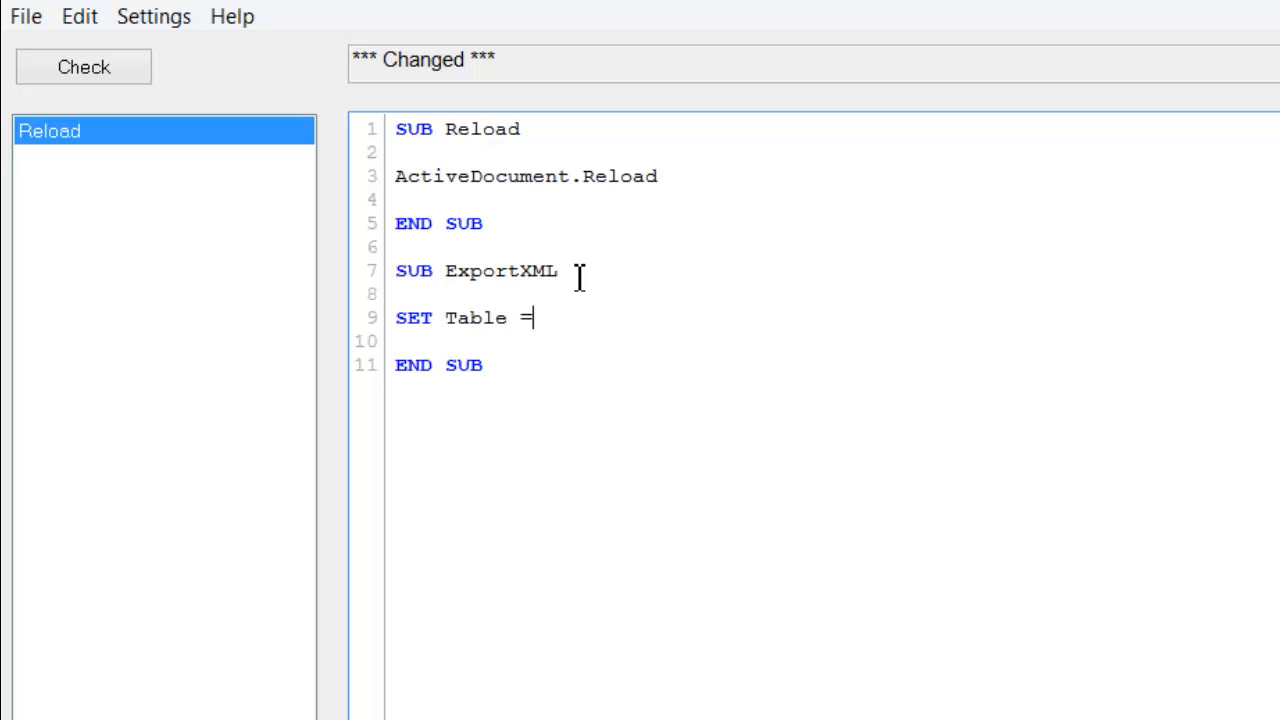
text(Active)
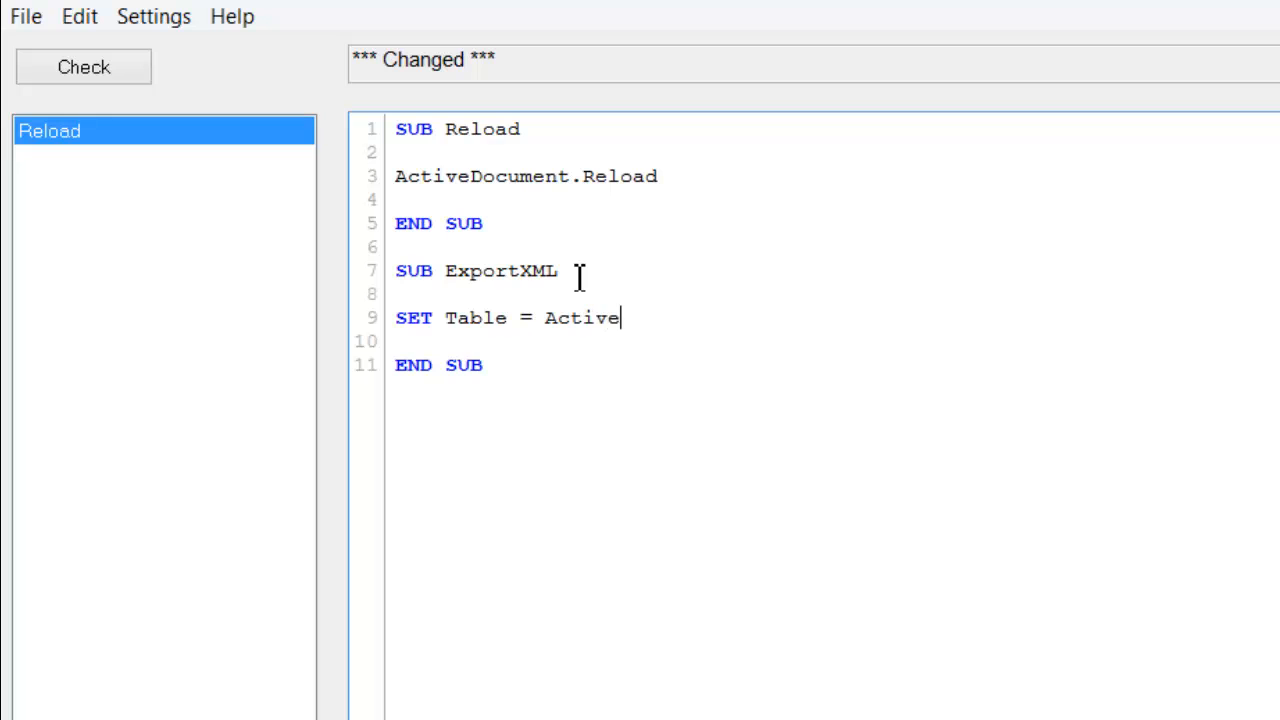
text(Document)
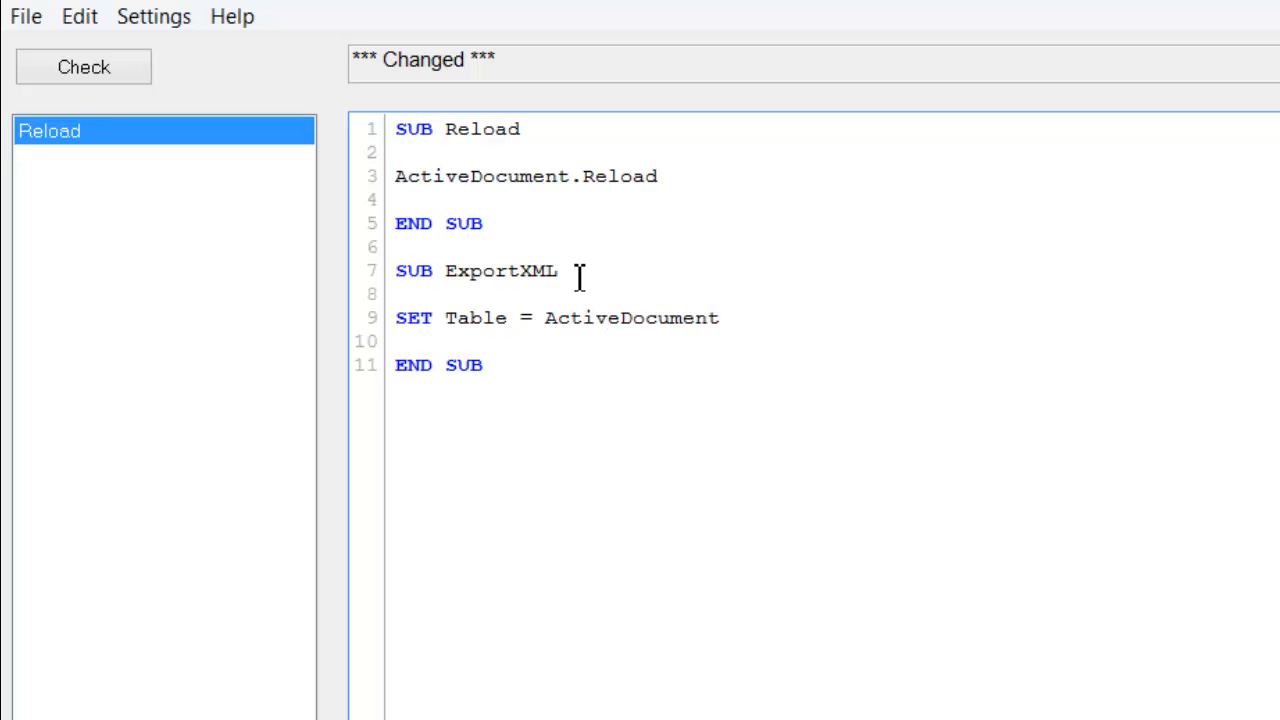
text(.Get)
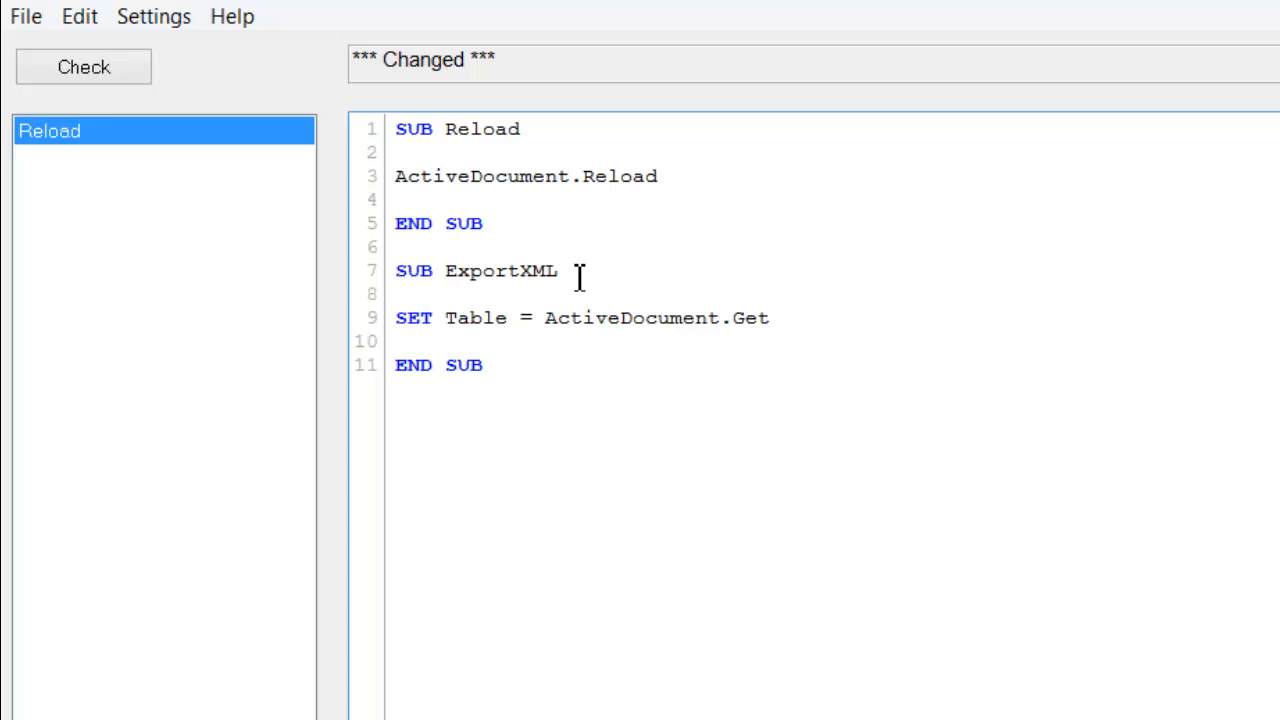
text(SheetOb)
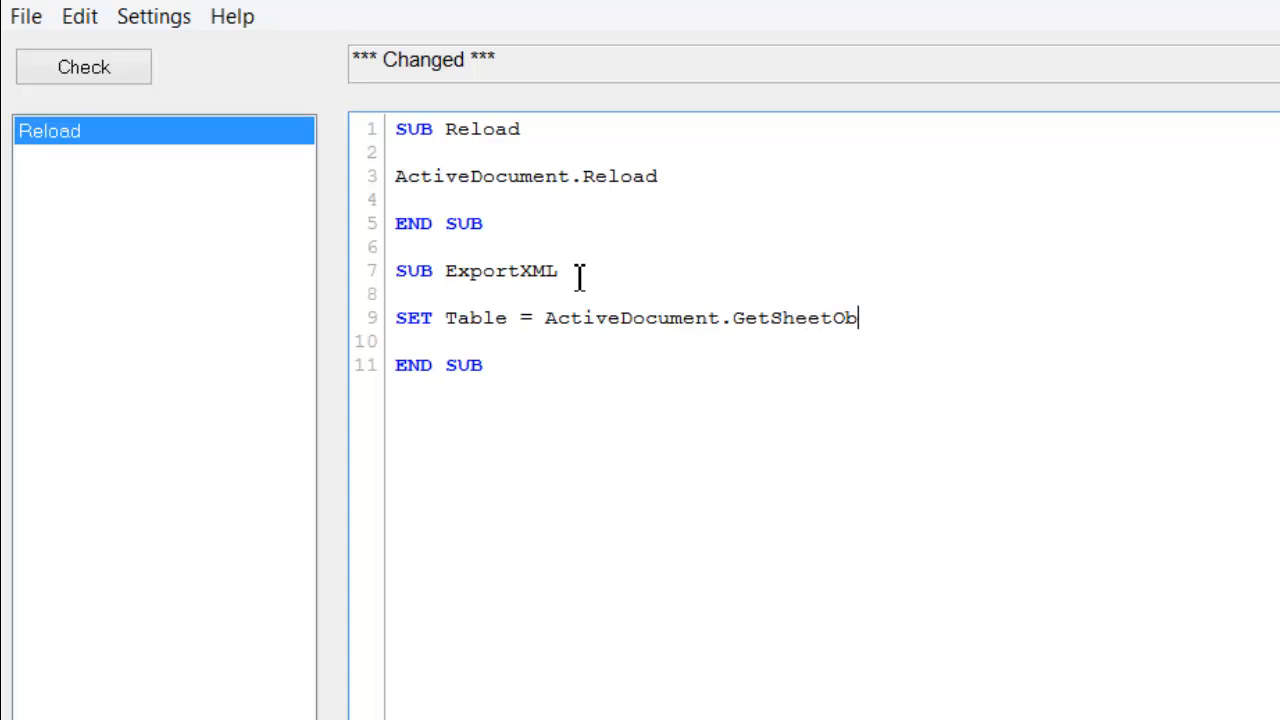
text(ject())
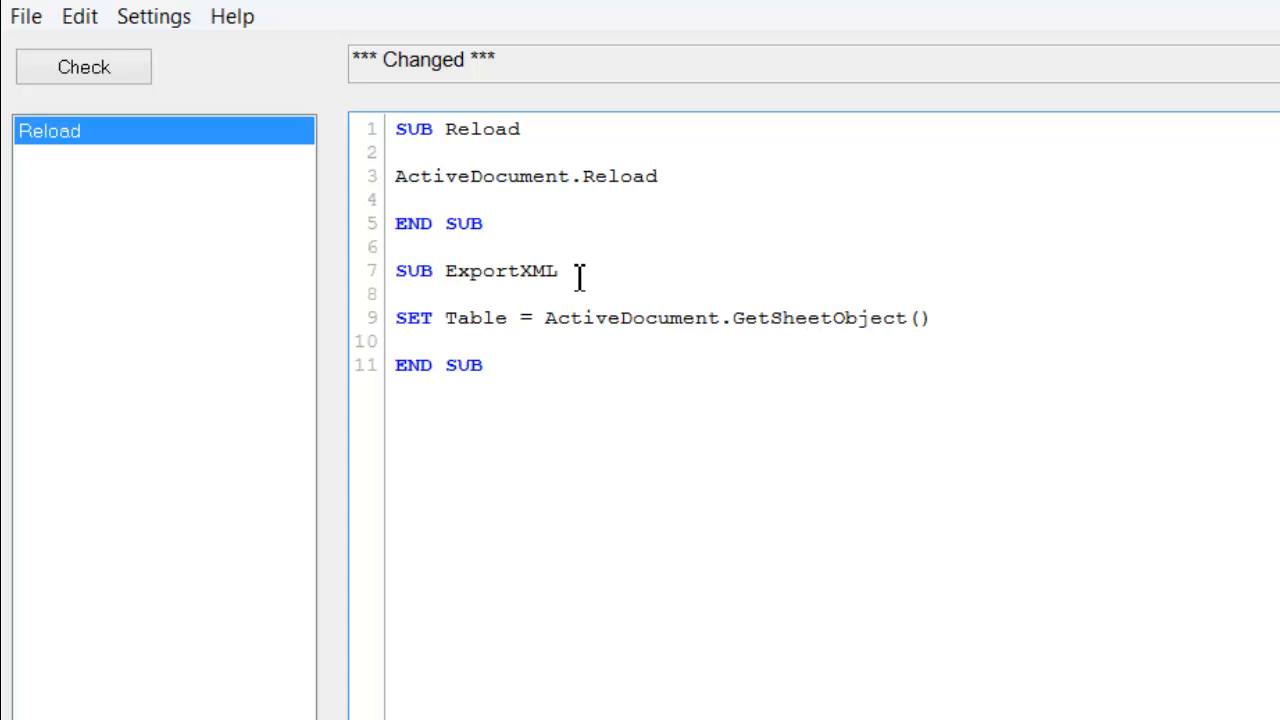
text("")
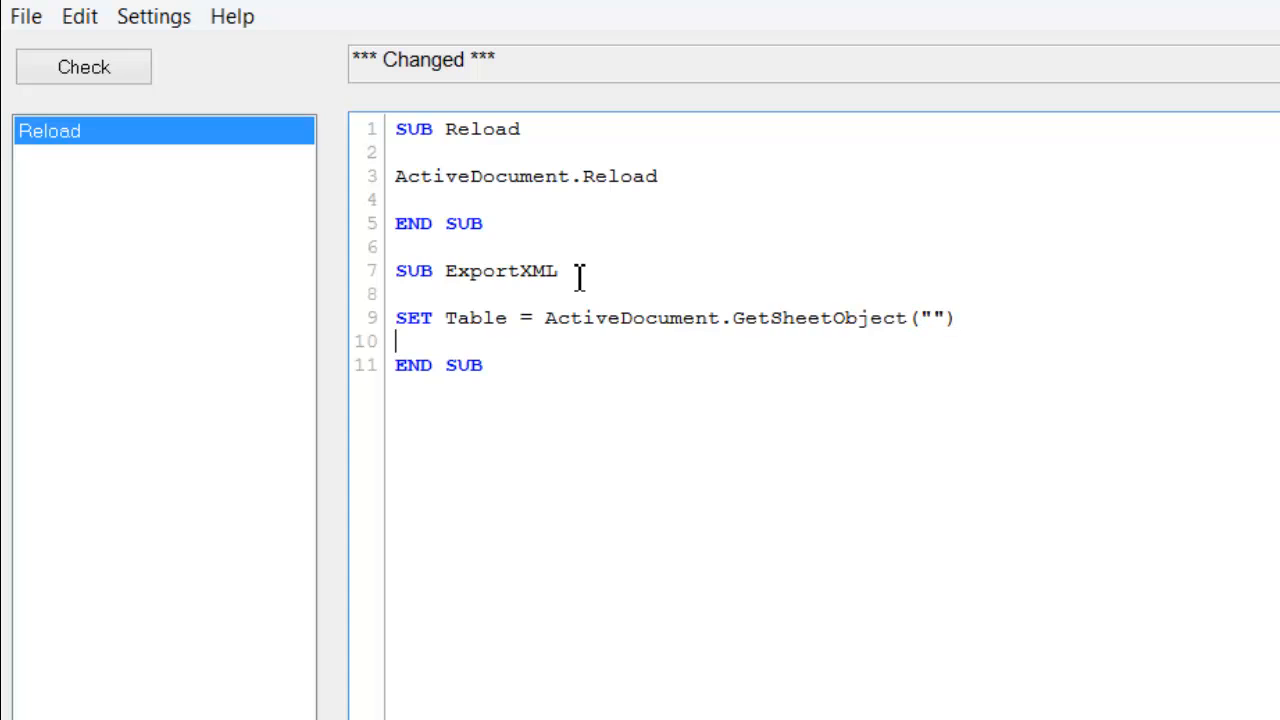
mouse_move(920, 330)
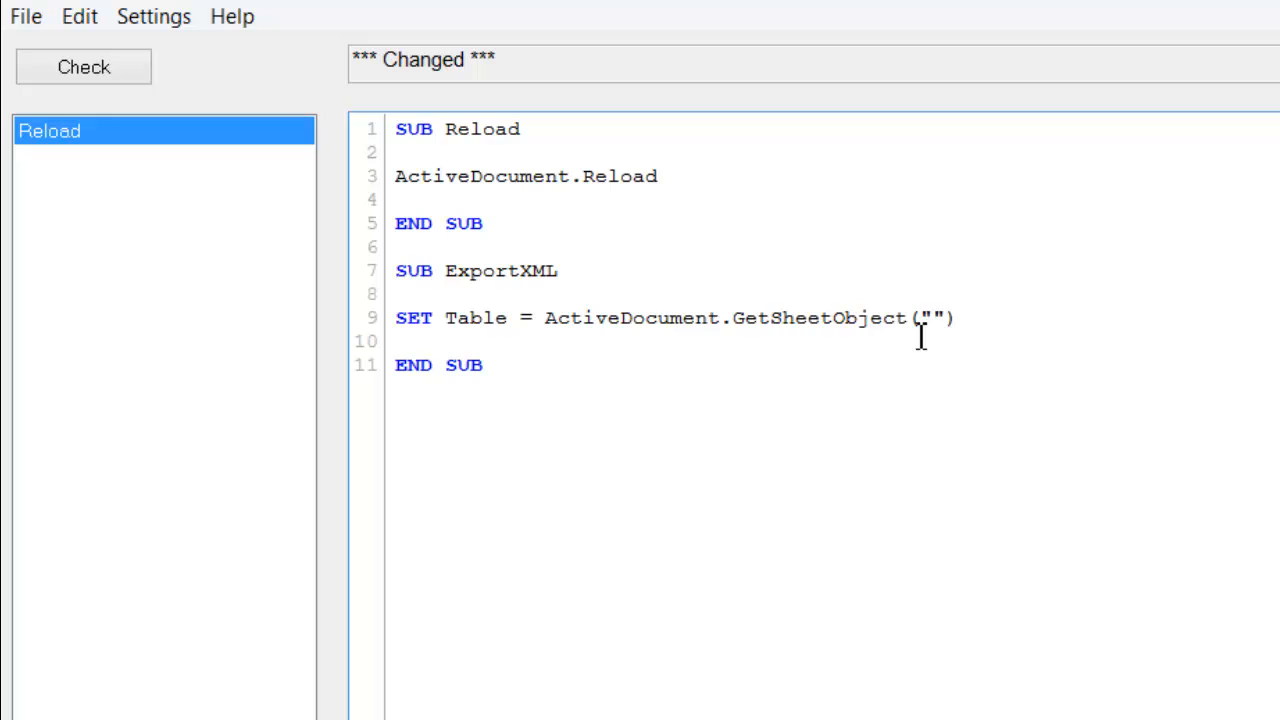
Target object CH01 in GetSheetObject and add a Table.ExportXml call
text(CH01)
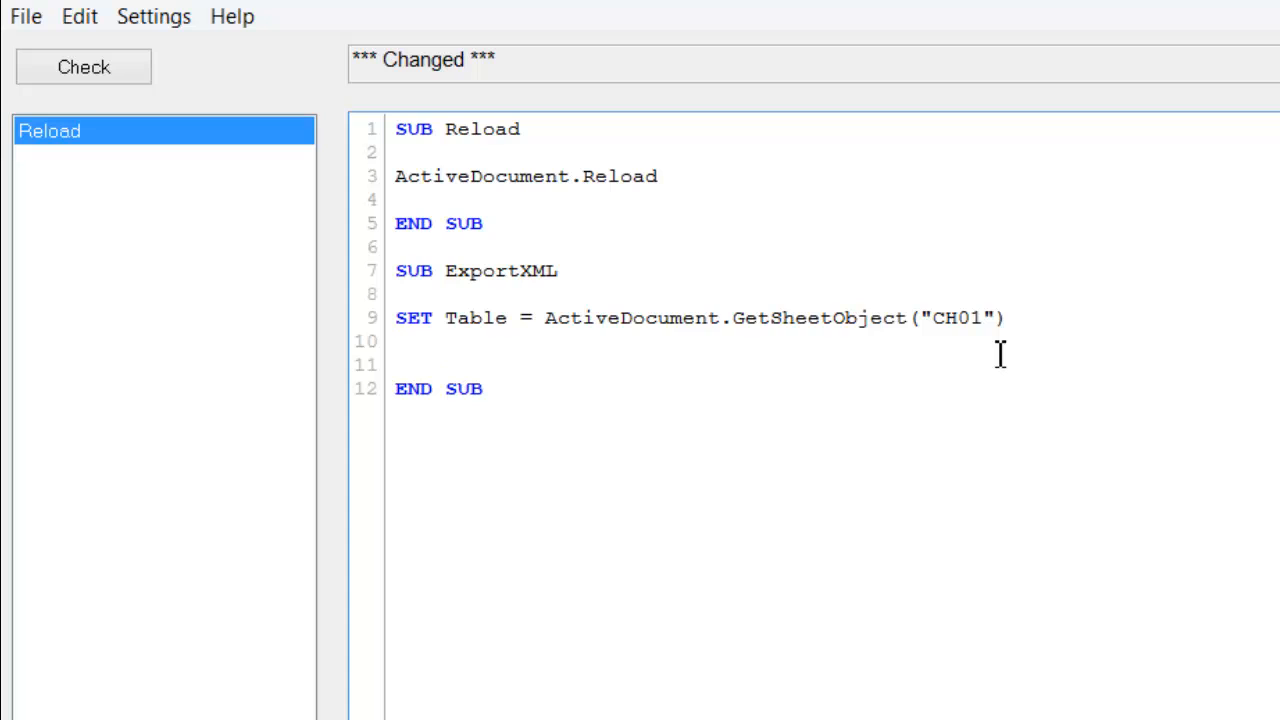
text(Table)
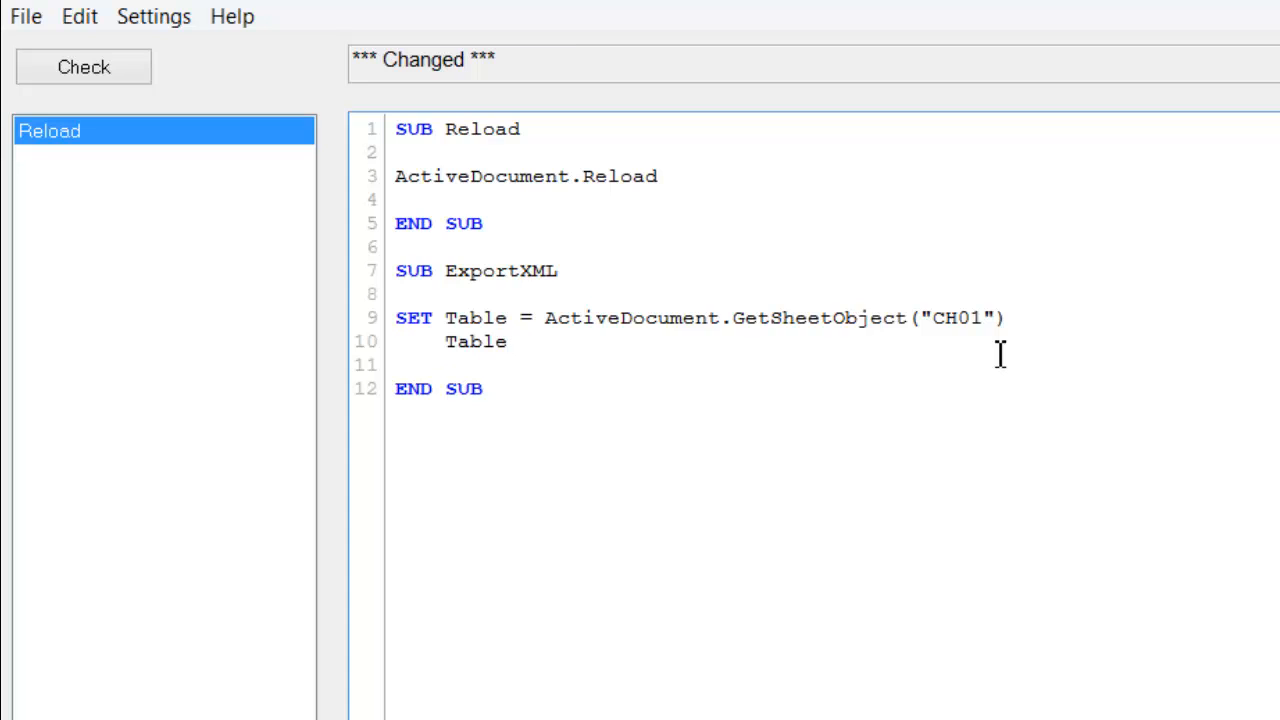
text(.Expo)
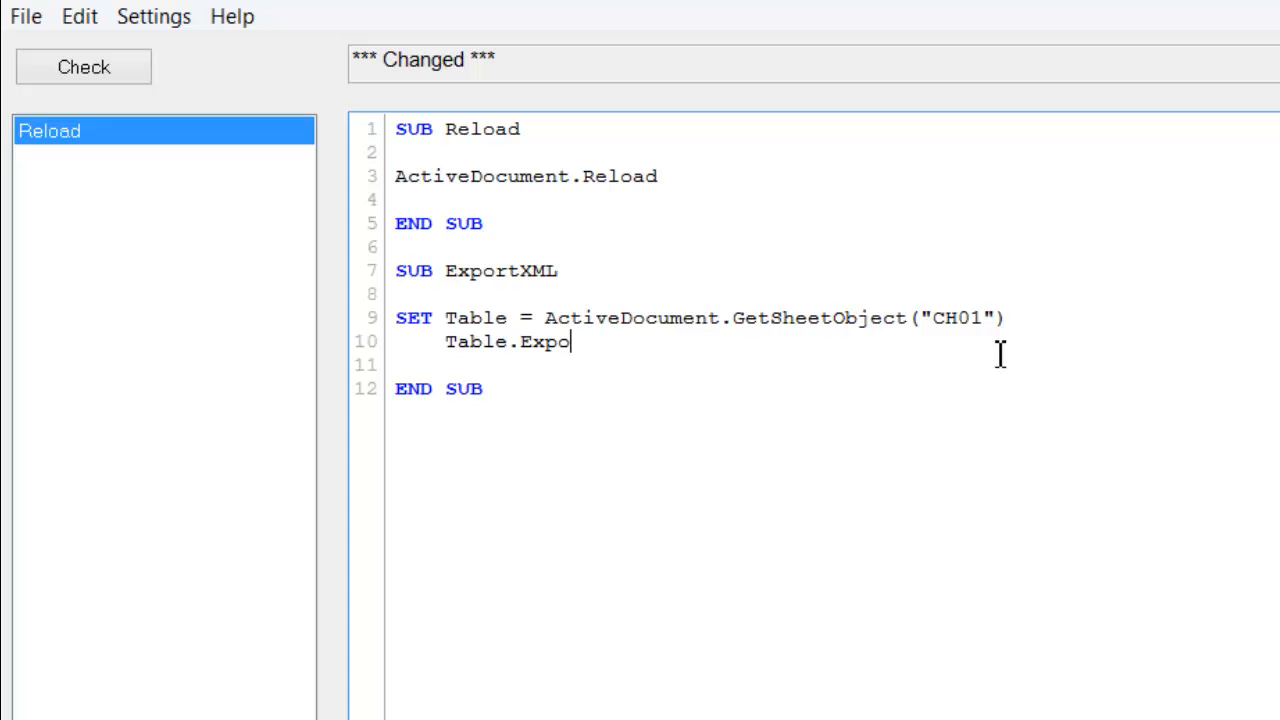
text(rt)
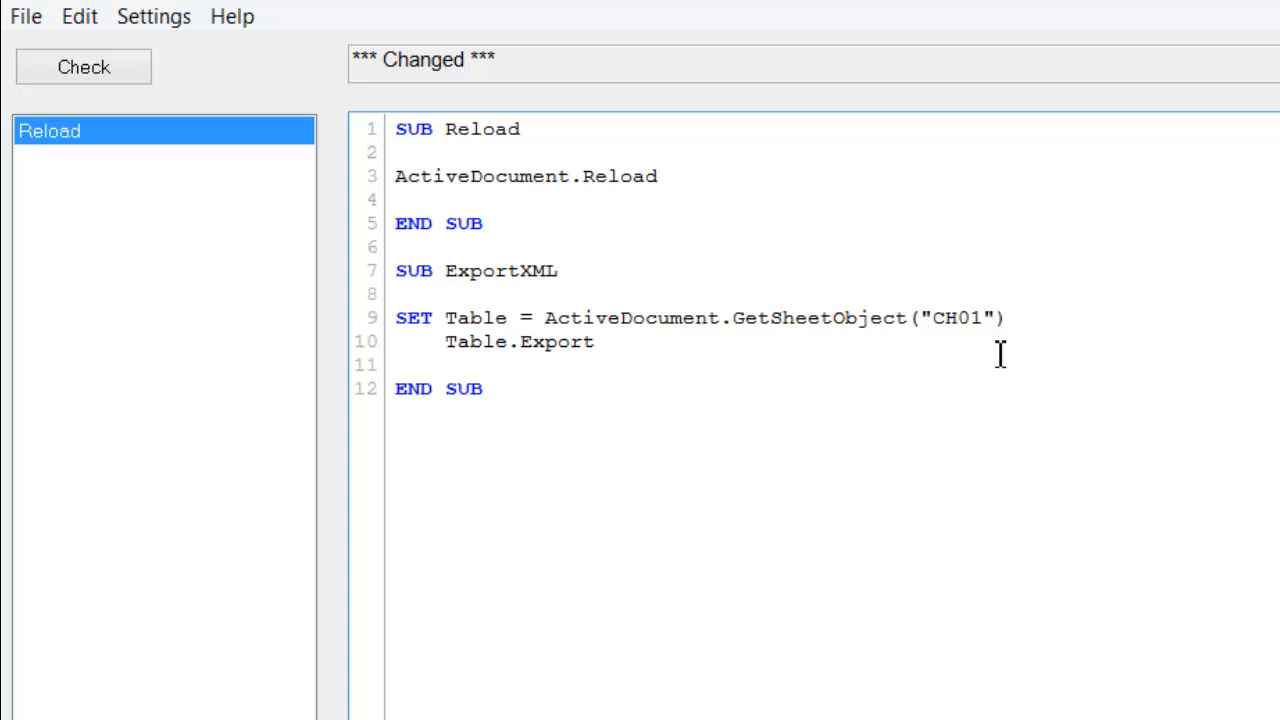
text(Xml)
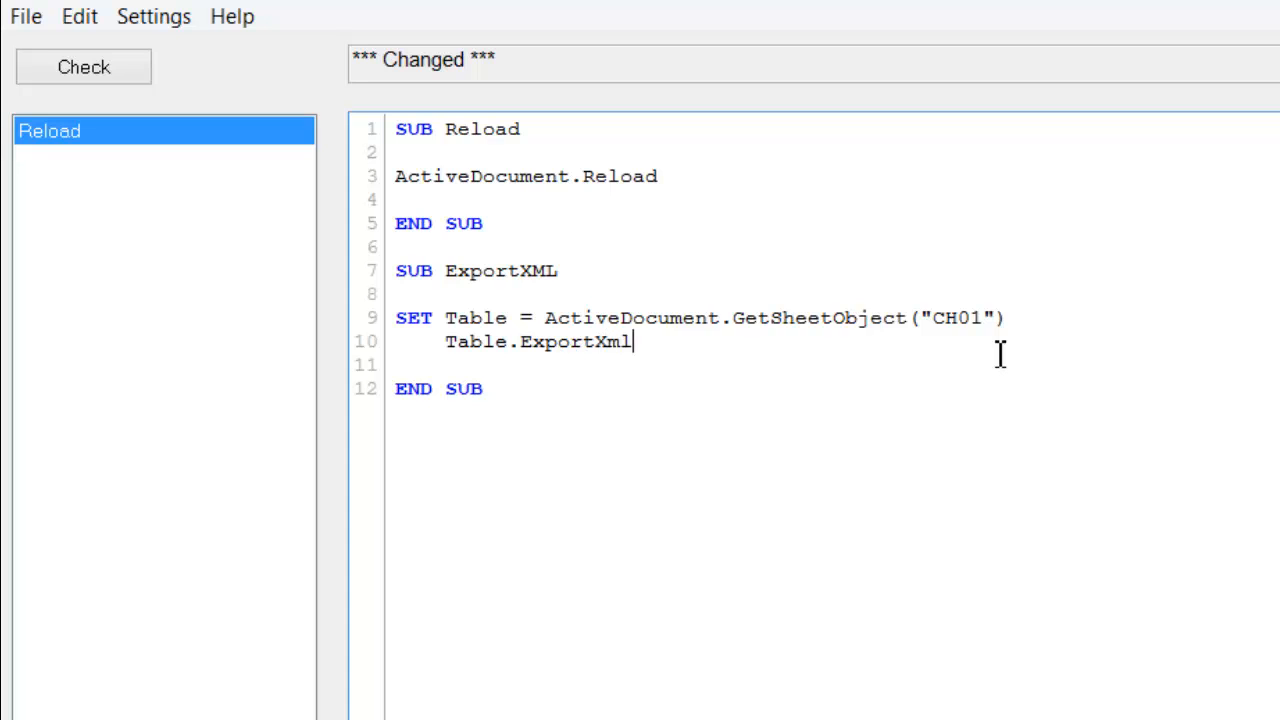
text(" ")
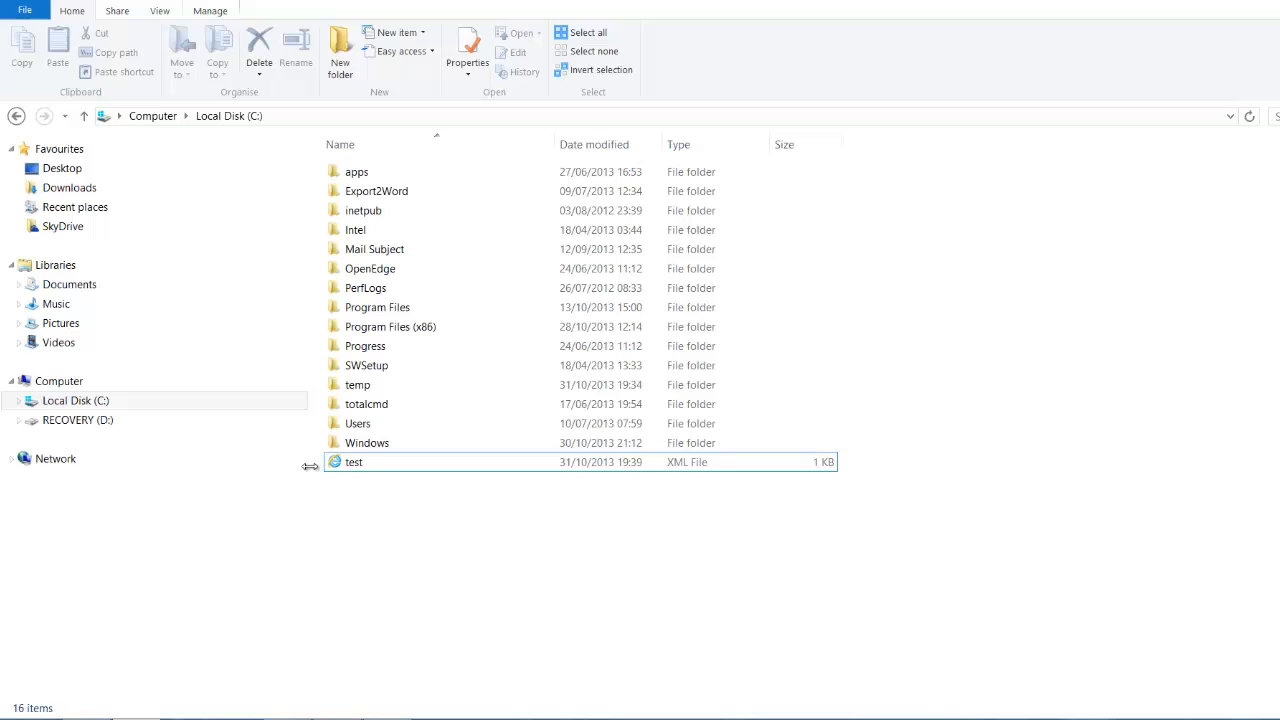
Check the existing test XML file on C: drive, showing only 3 bytes
click(354, 462)
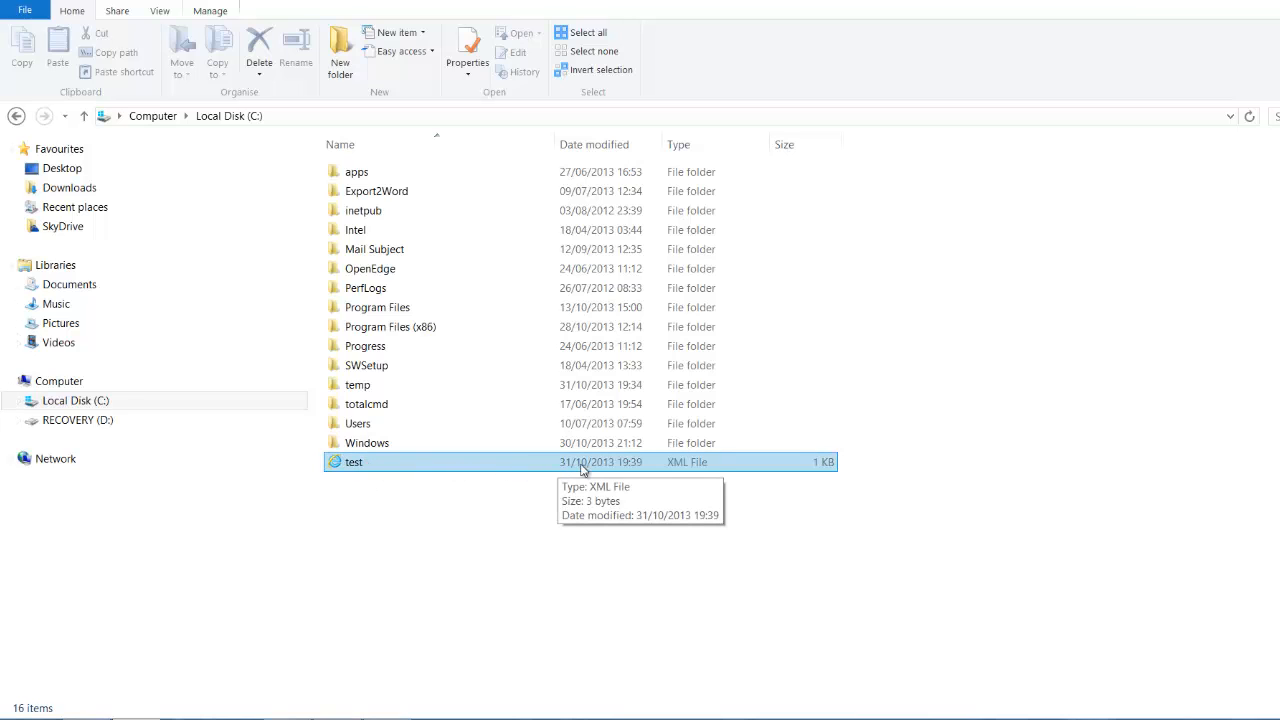
mouse_move(824, 474)
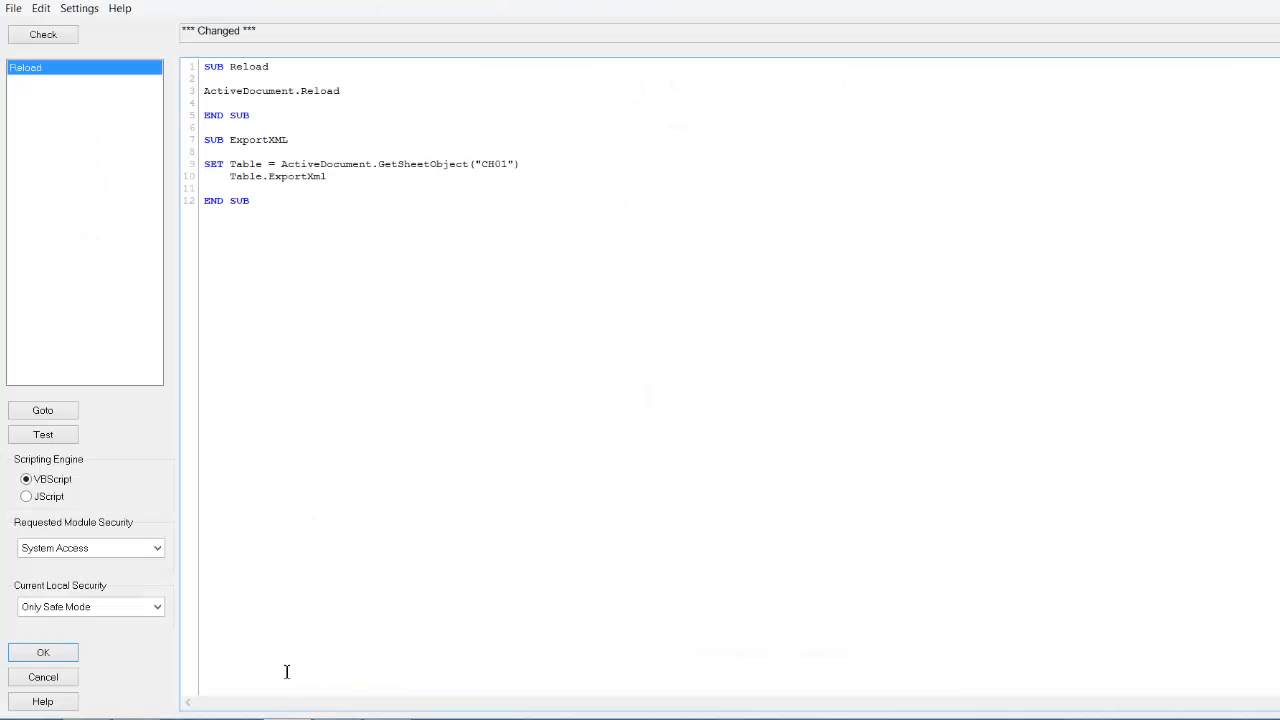
mouse_move(357, 242)
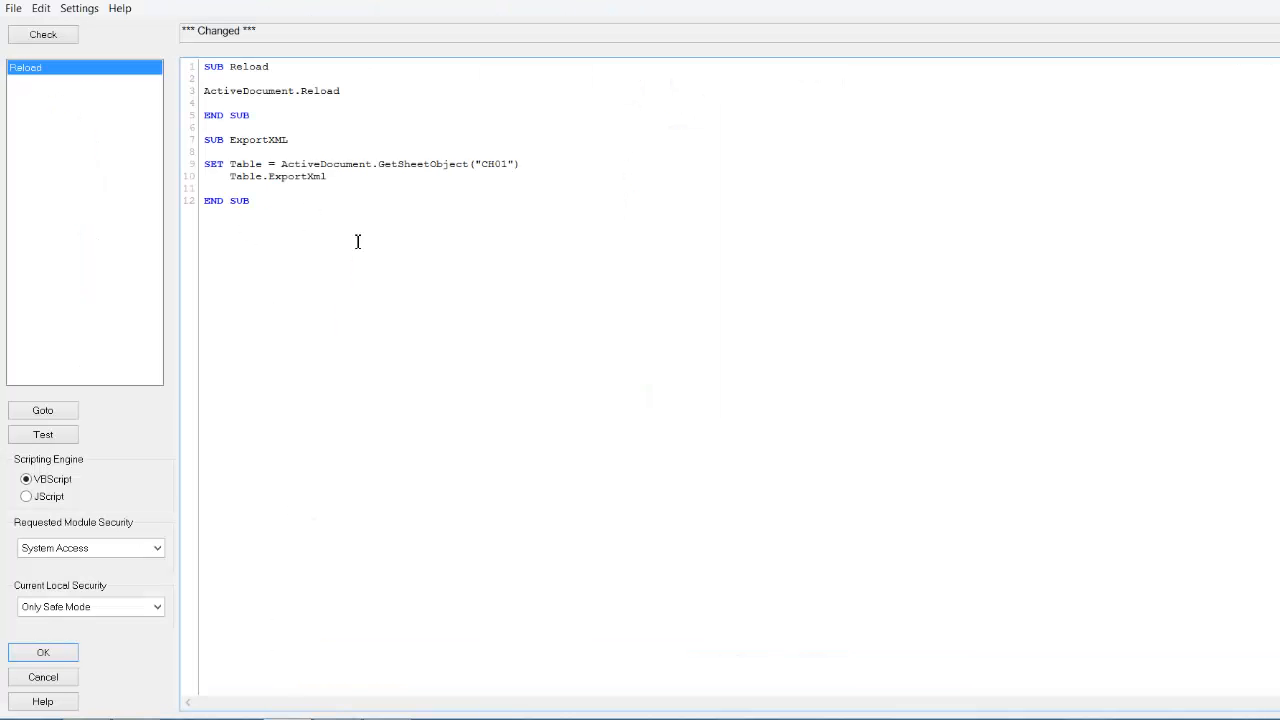
Pass "C:\test.XML" as the ExportXml file path and close the macro editor
text("C:\")
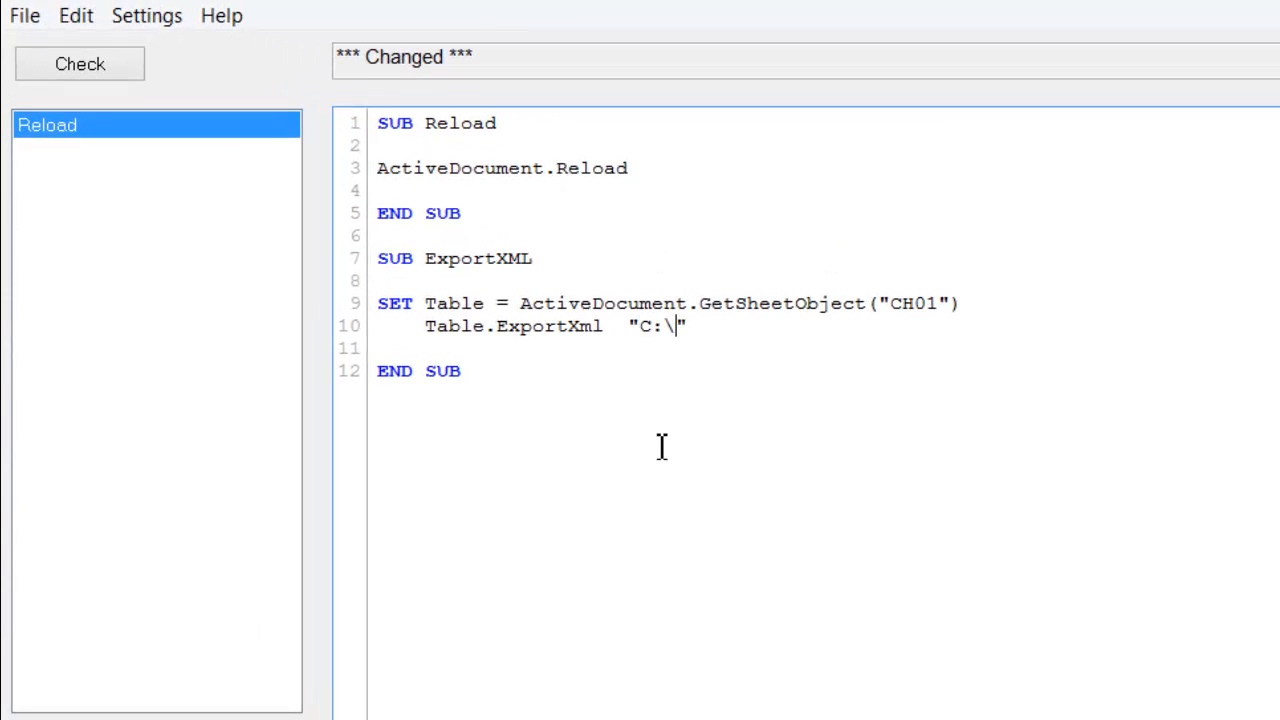
text(test.)
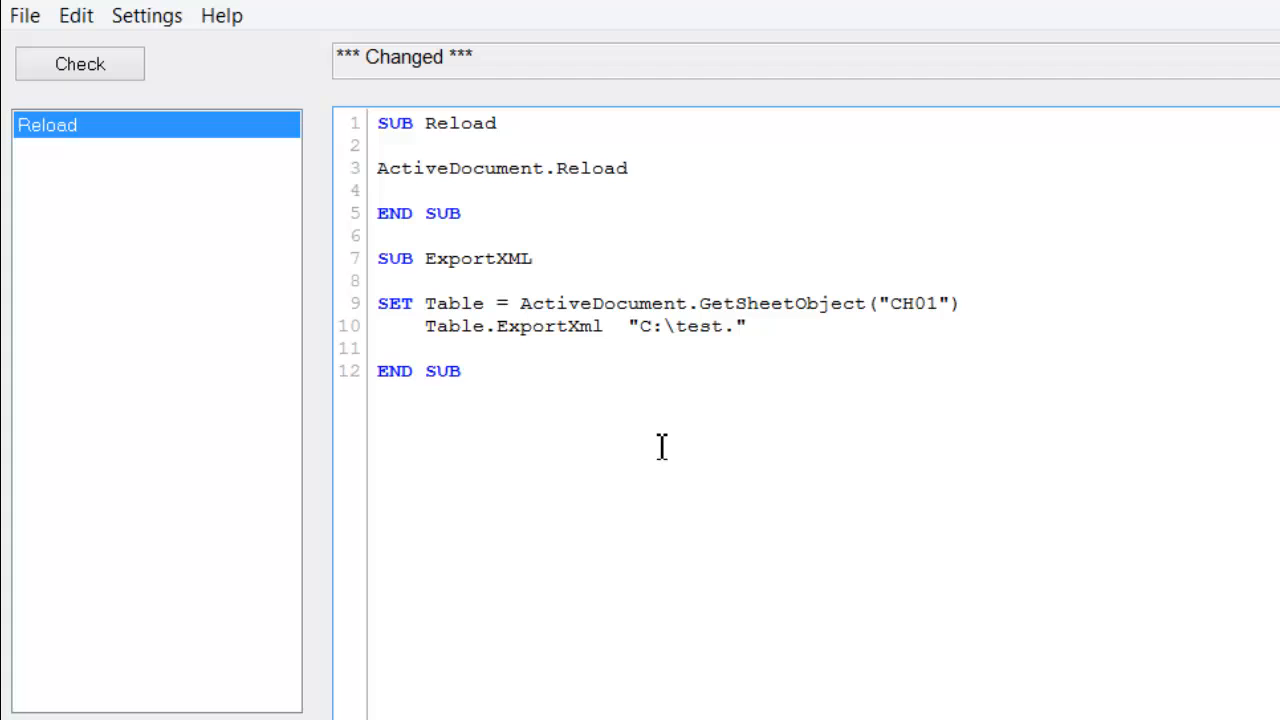
text(XML")
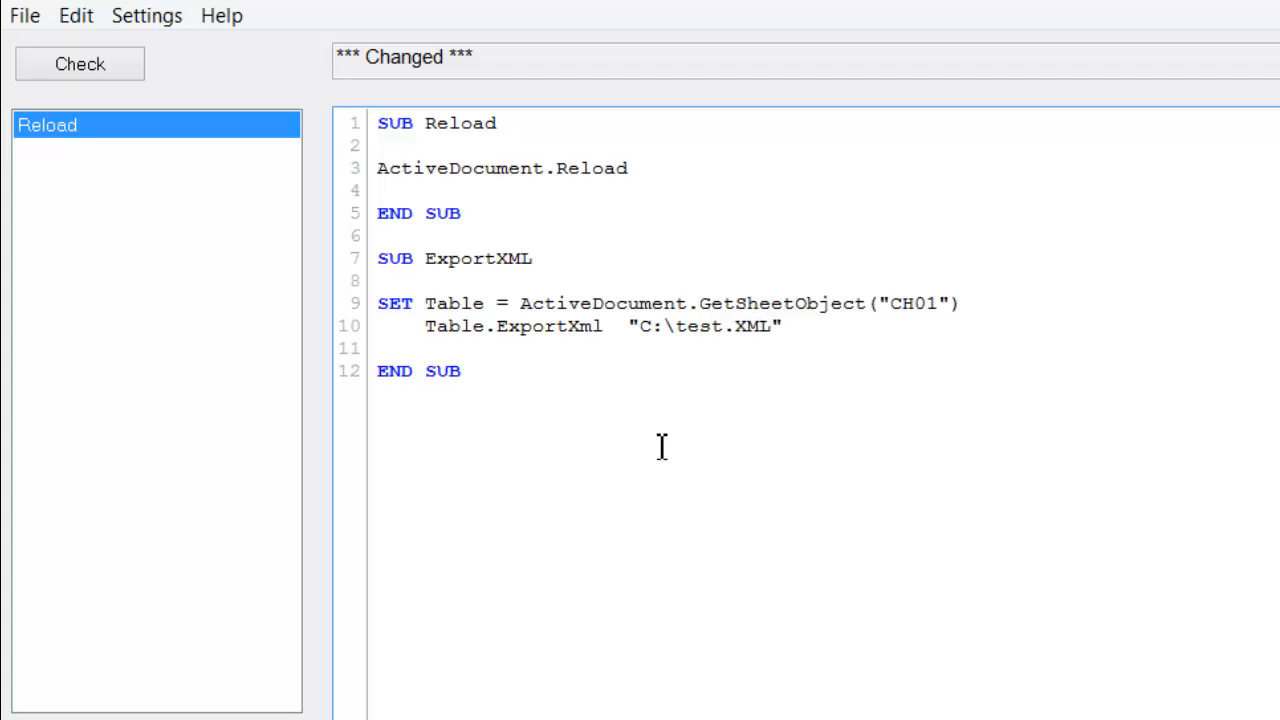
click(79, 63)
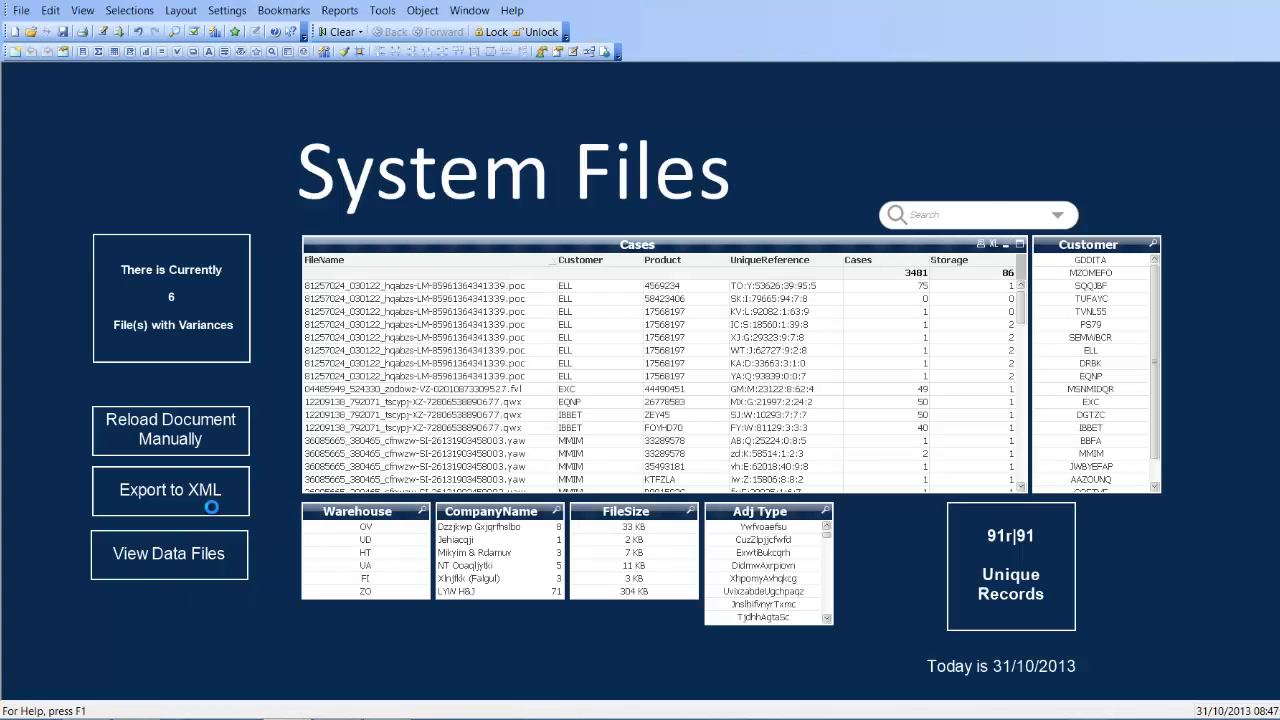
double_click(170, 491)
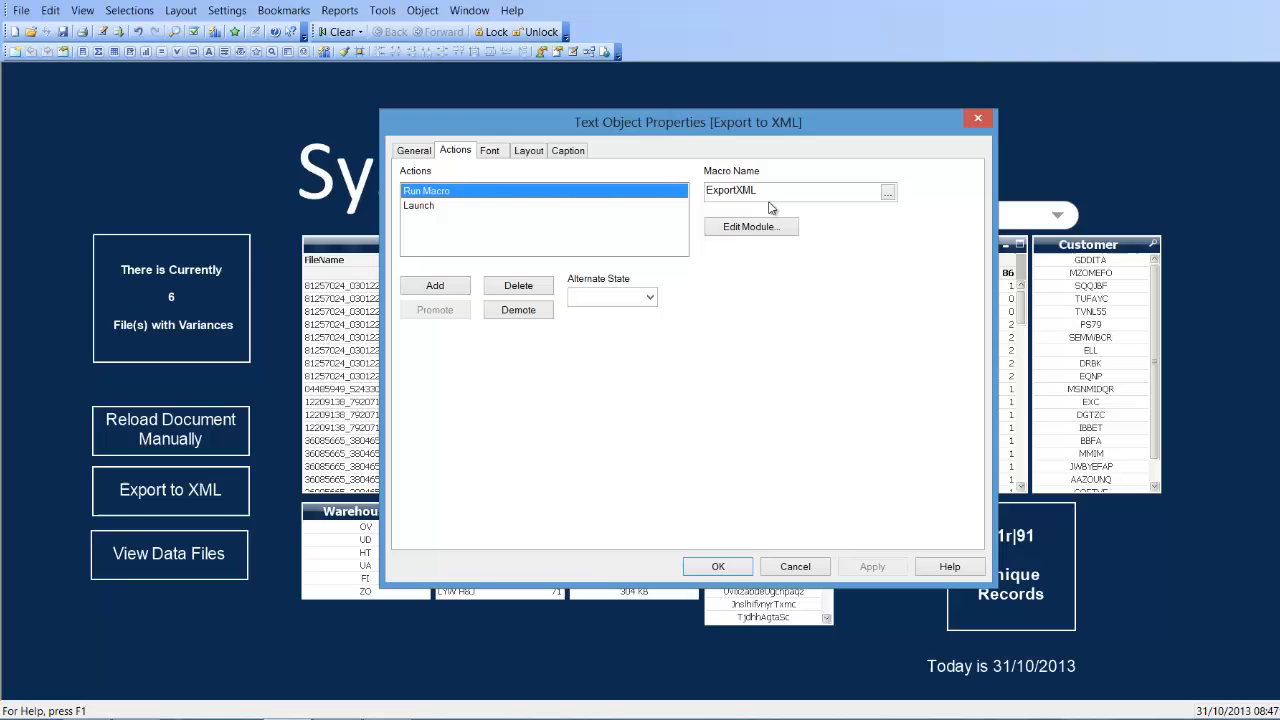
click(751, 226)
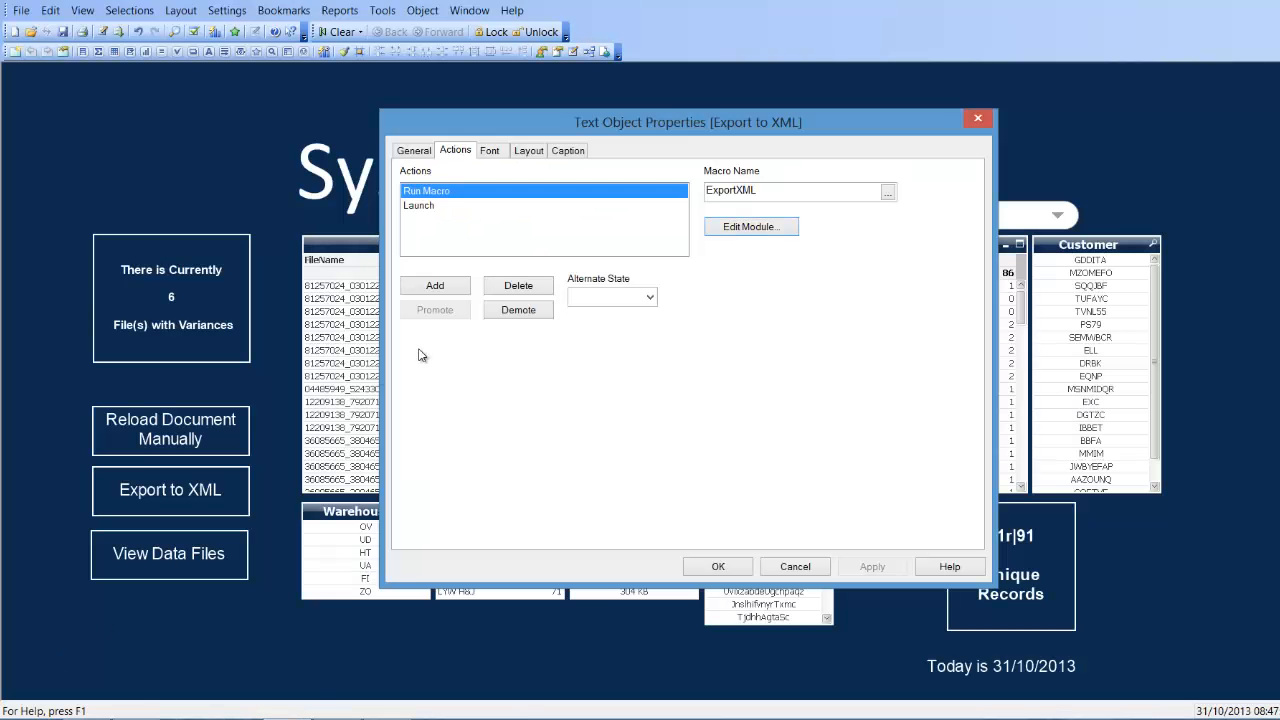
click(419, 205)
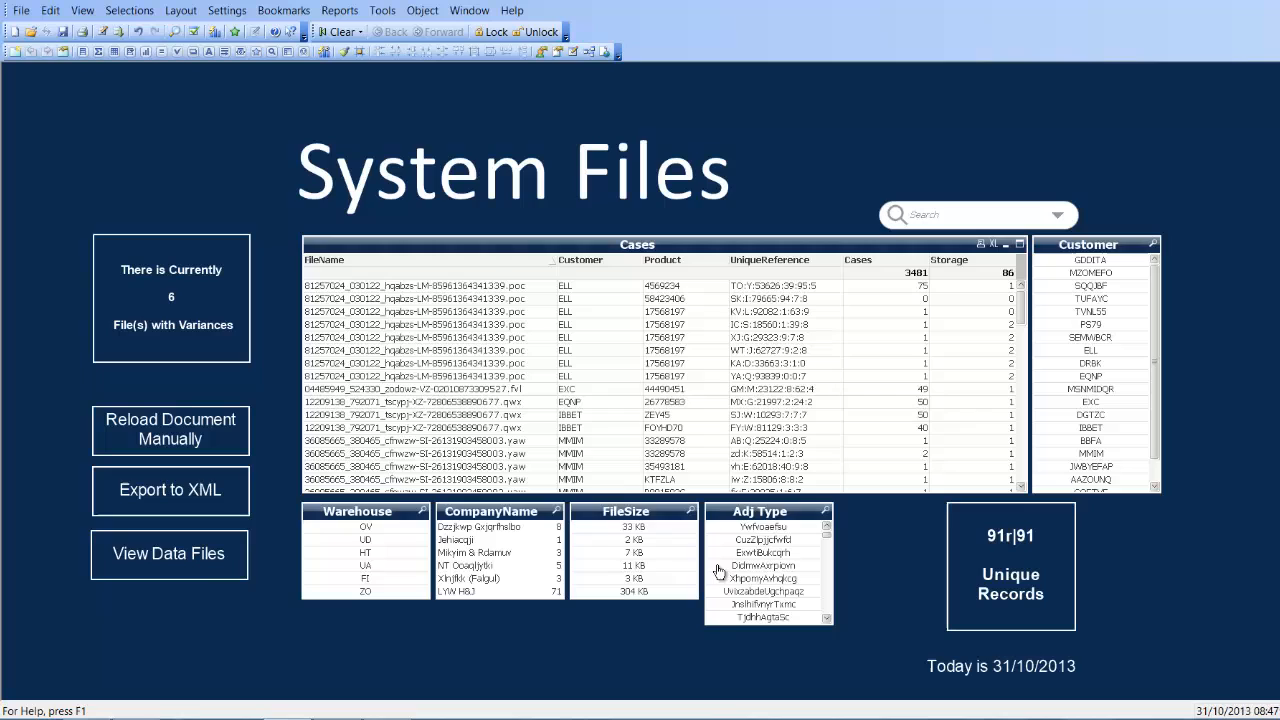
Run Export to XML and review the Cases records of C:\test.XML in Internet Explorer
click(169, 490)
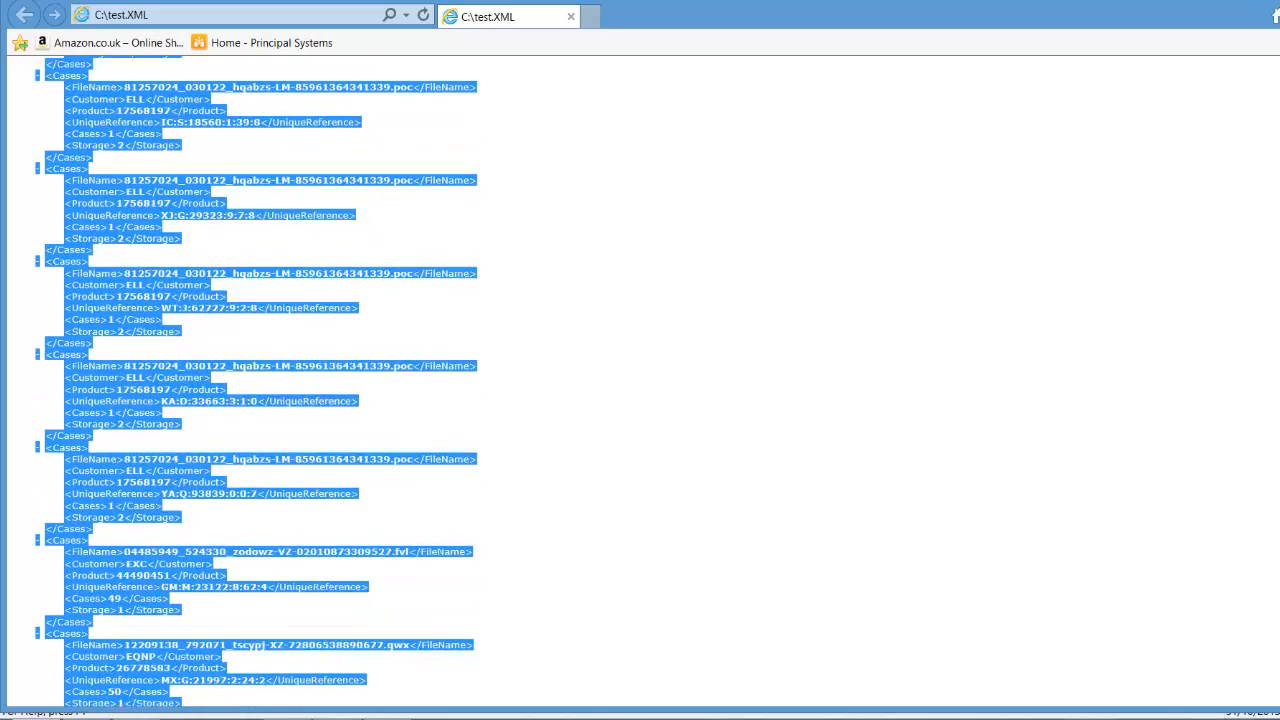
scroll(down, 3)
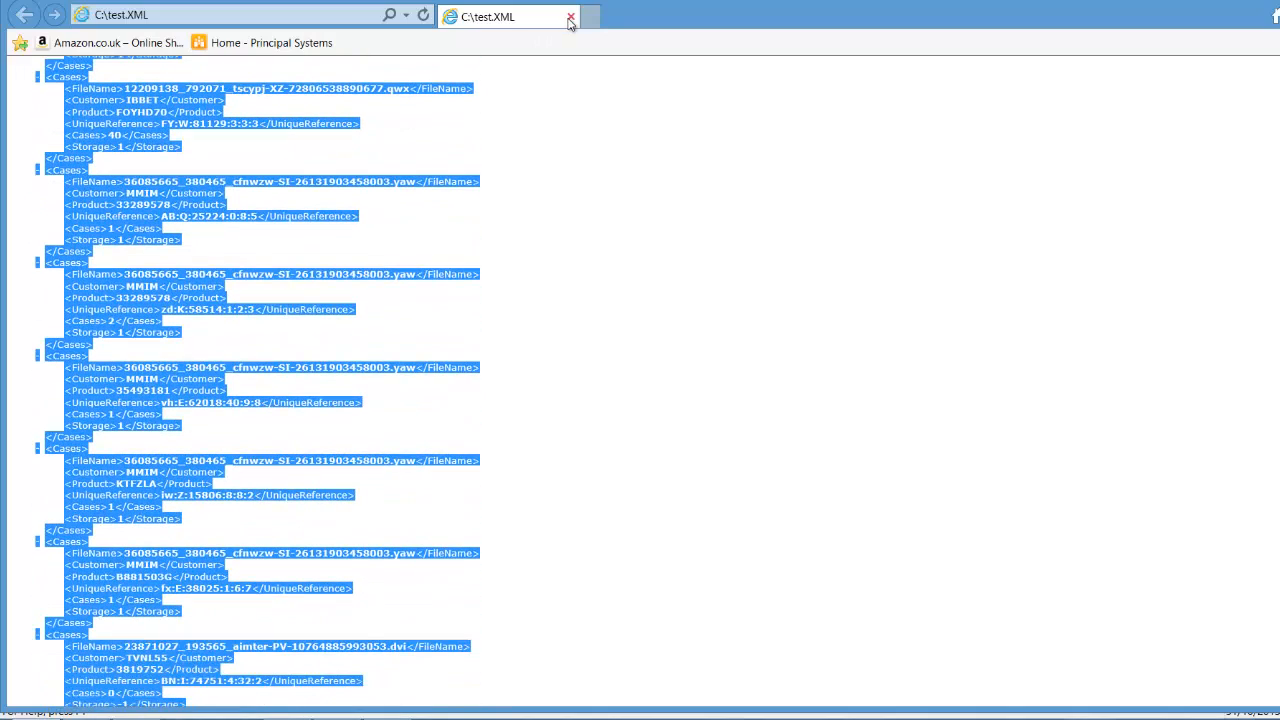
click(568, 16)
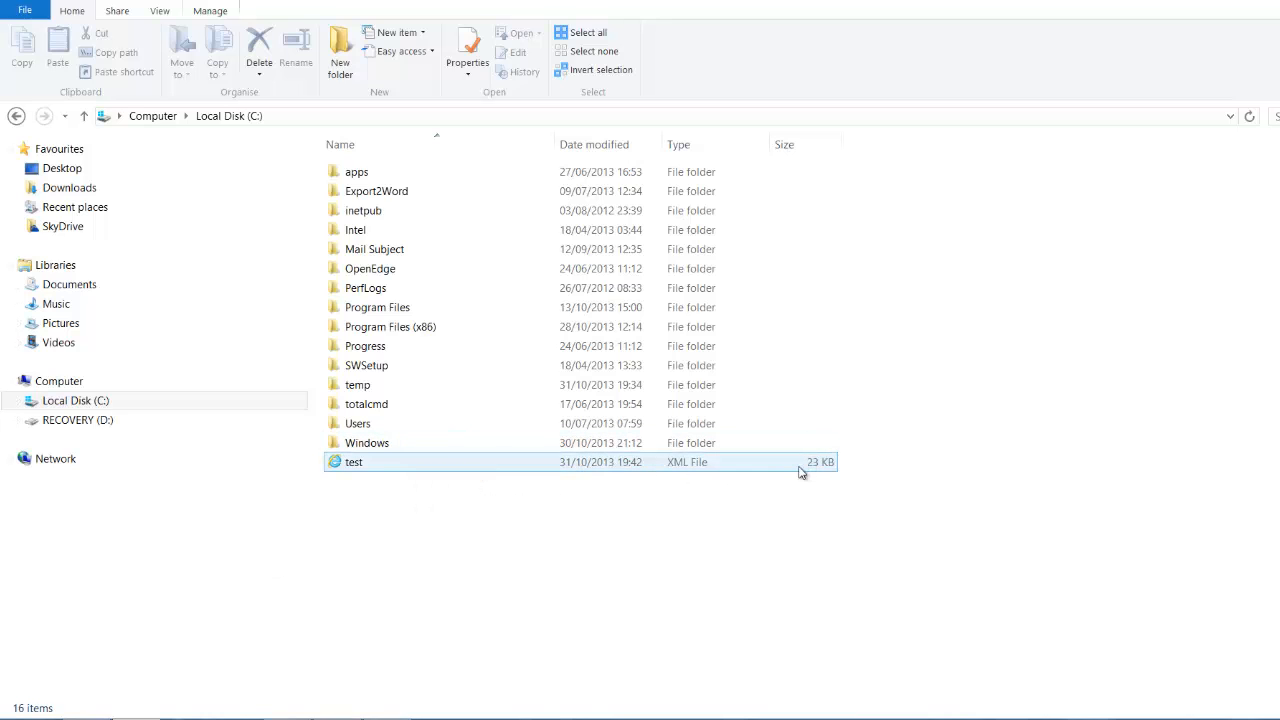
mouse_move(369, 466)
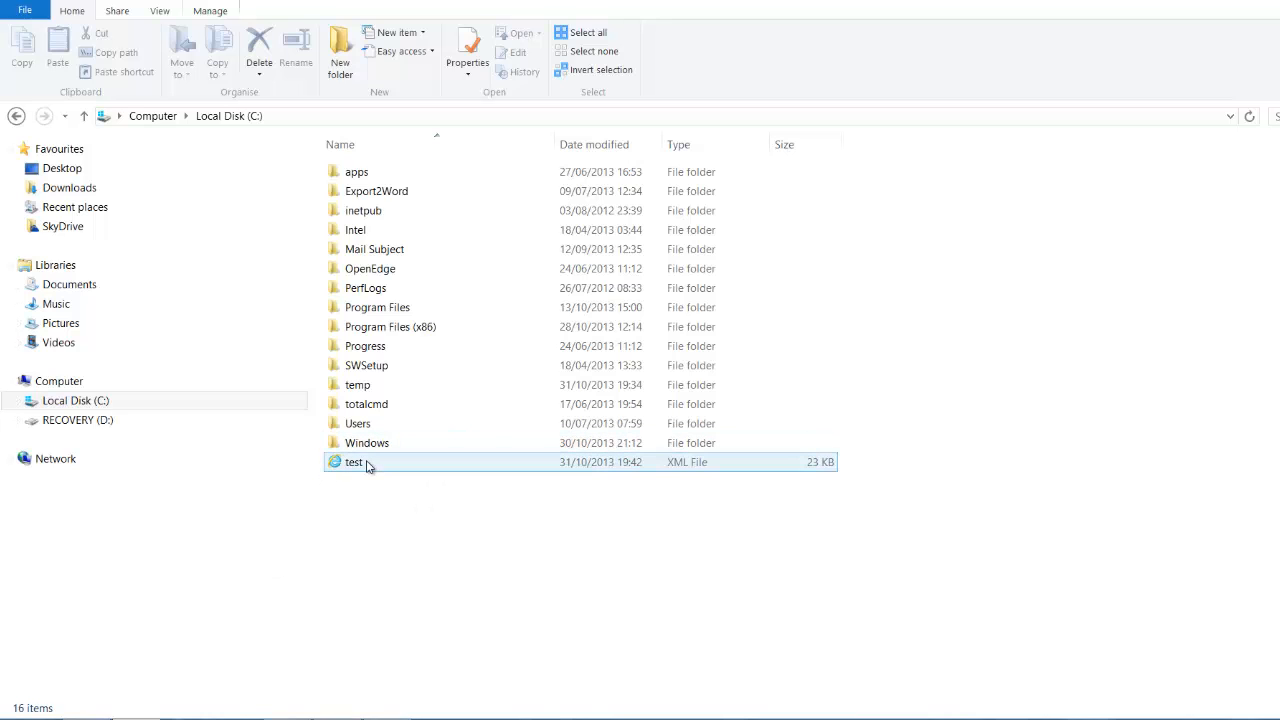
Open the 23 KB test XML file in Notepad++ and scroll through it
right_click(354, 463)
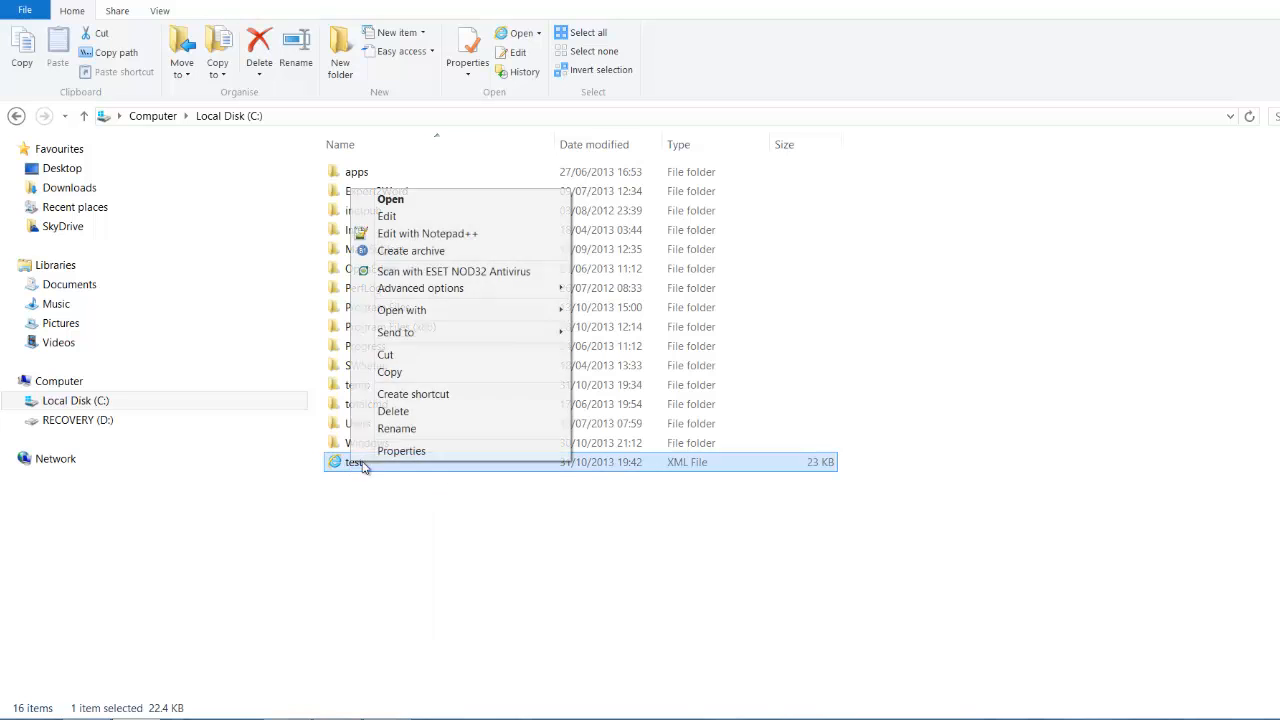
click(427, 233)
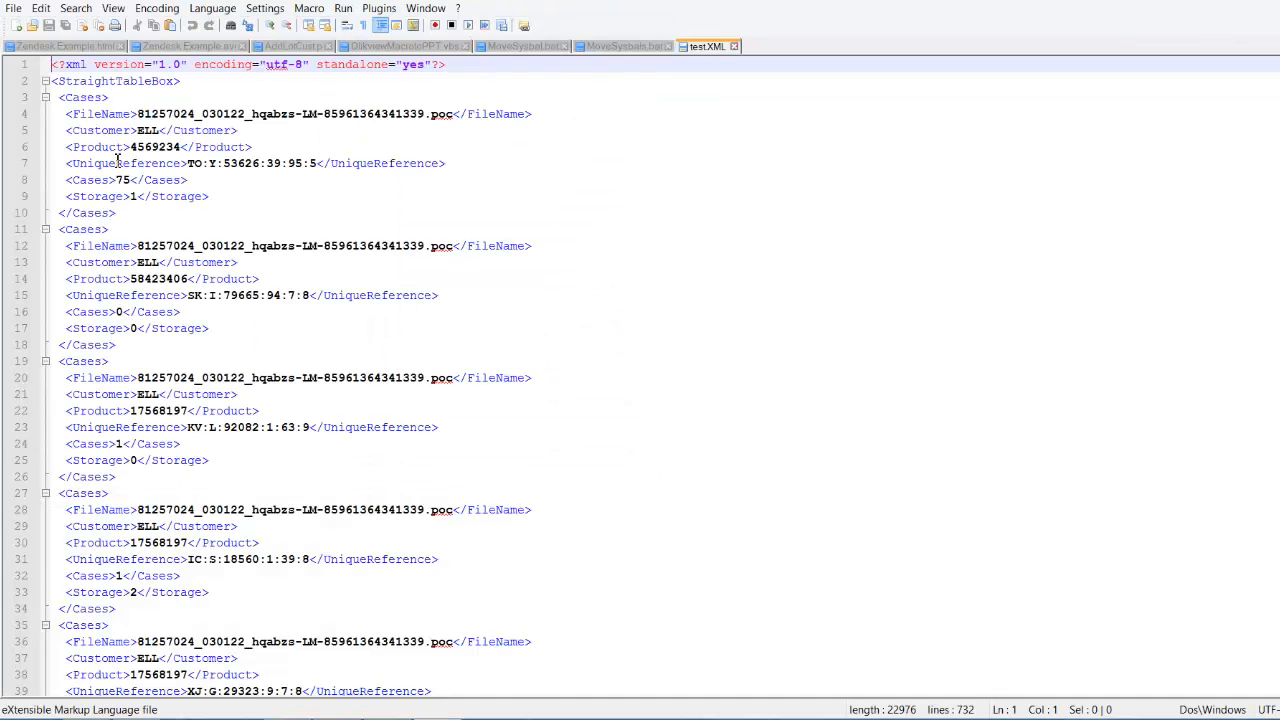
scroll(down, 3)
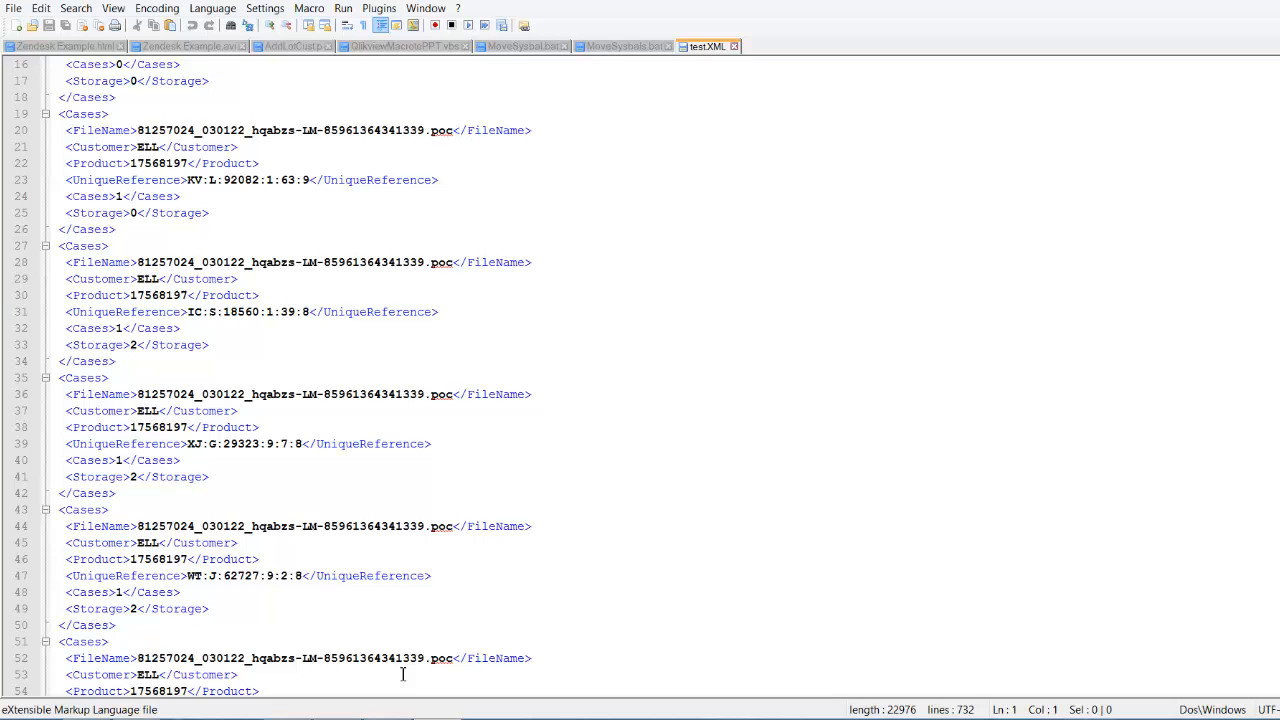